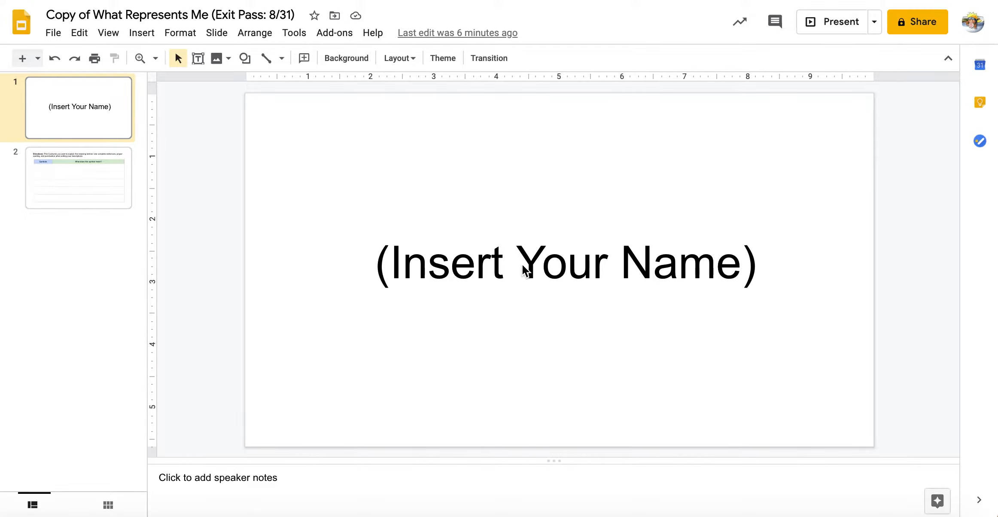
Review the table slide, return to the title slide and start a web image search
left_click(79, 177)
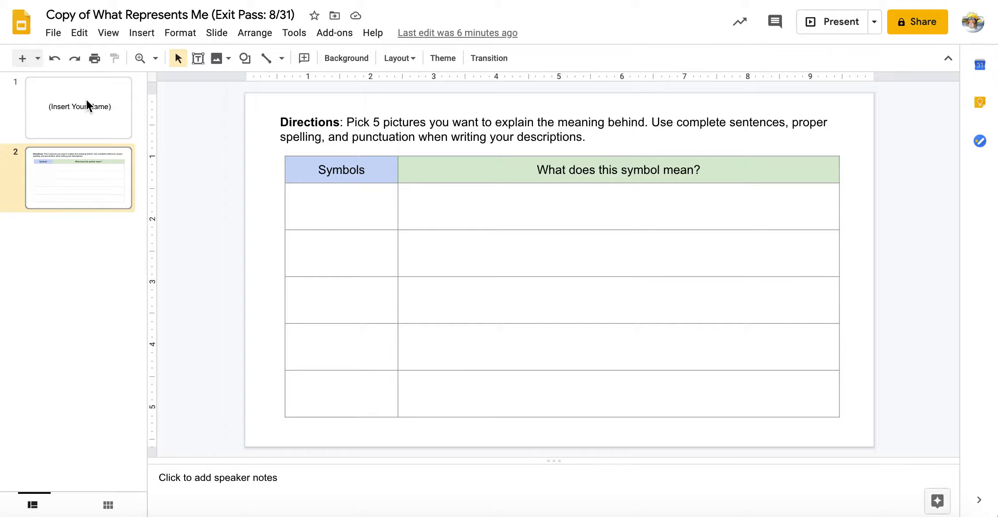
left_click(78, 107)
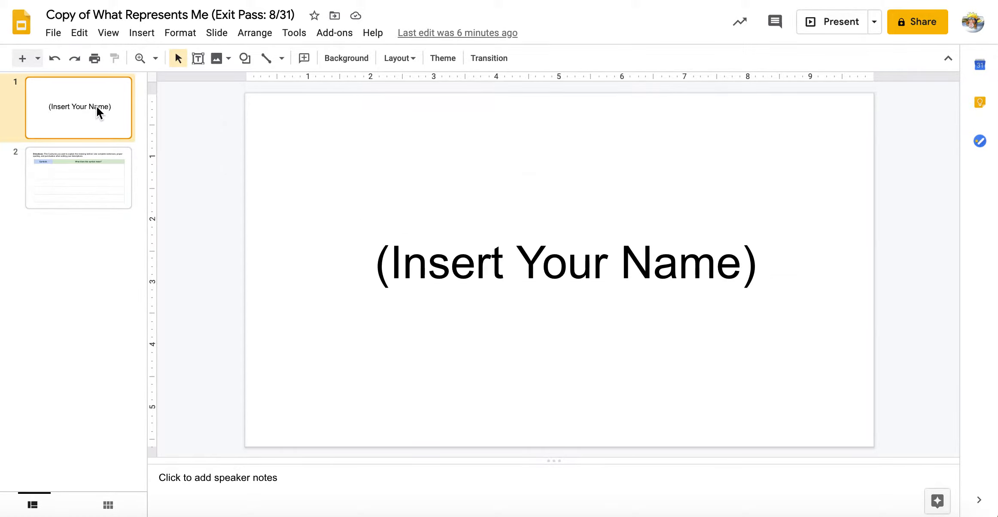
mouse_move(141, 33)
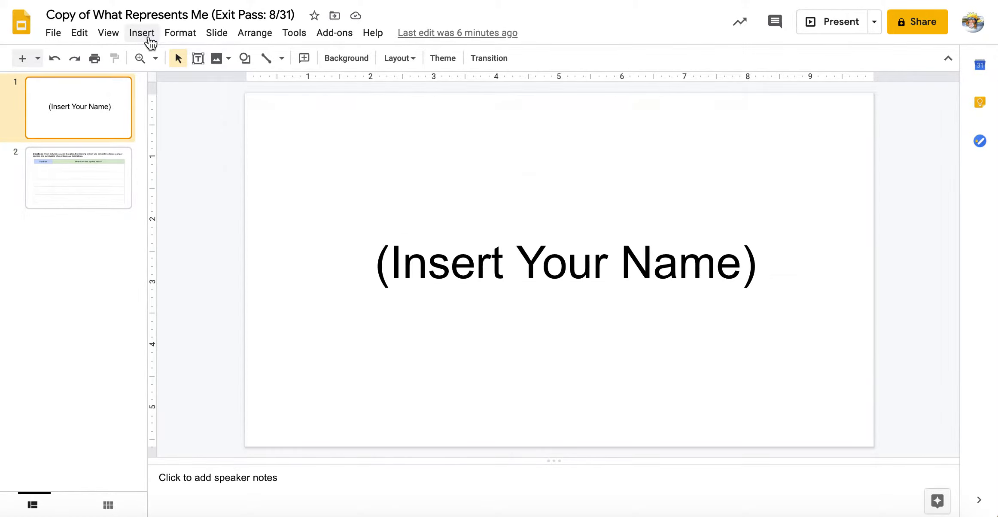
mouse_move(149, 57)
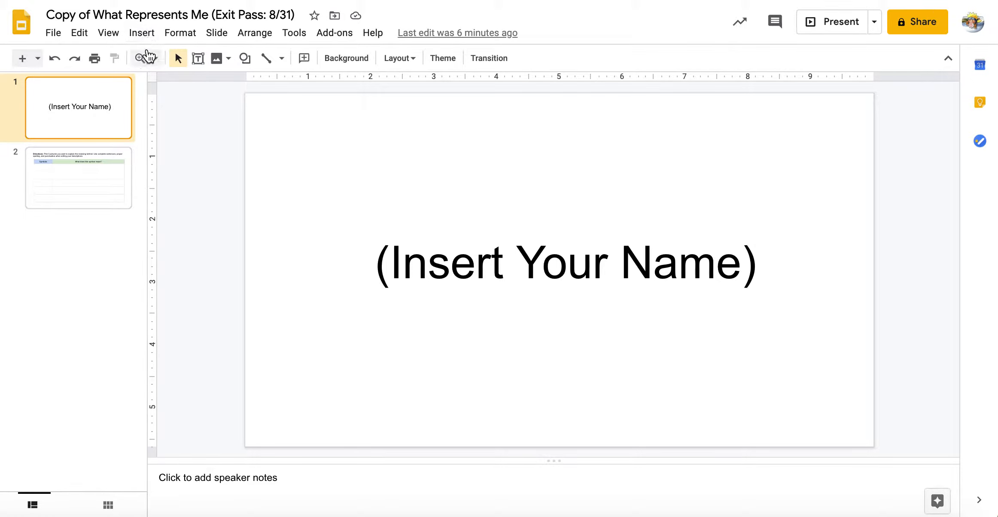
left_click(141, 32)
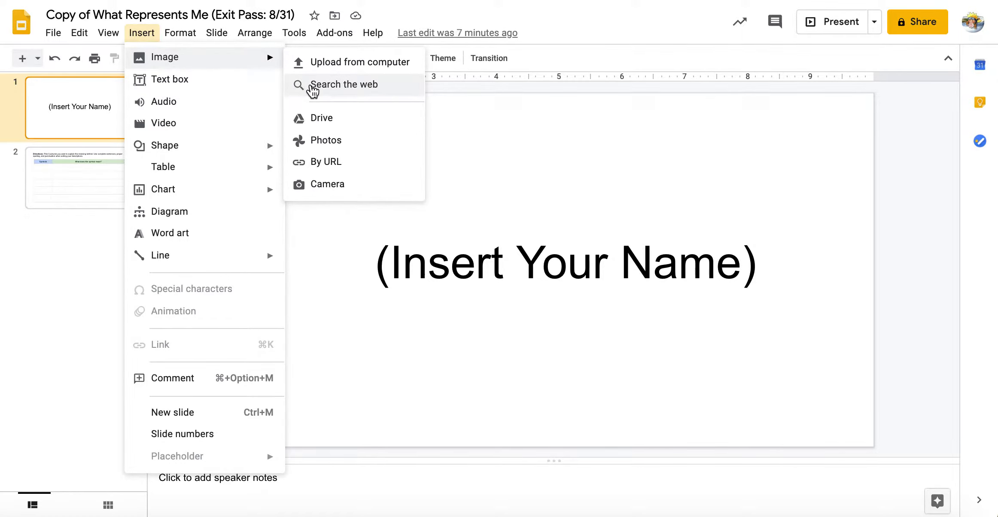
left_click(343, 84)
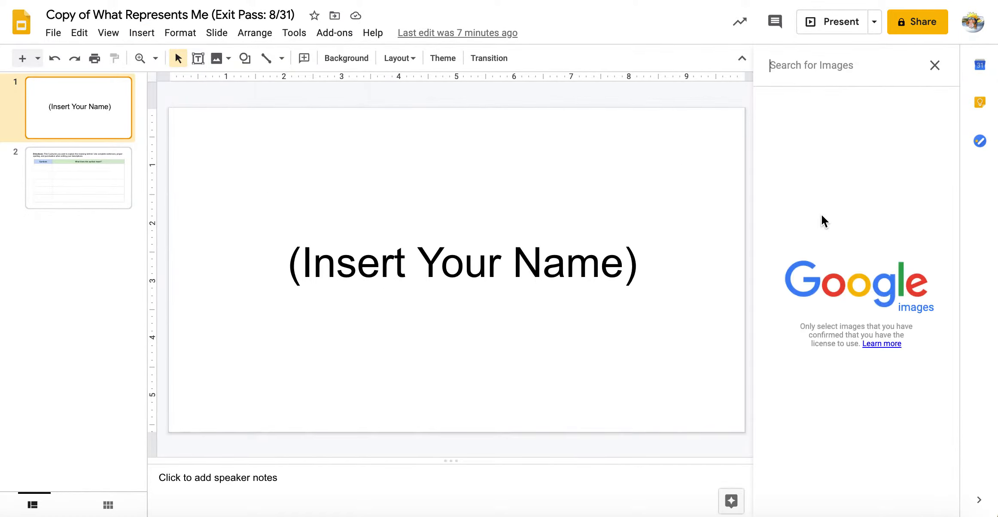
Search the web for 'dogs' and insert the white puppy photo onto the title slide
type("d")
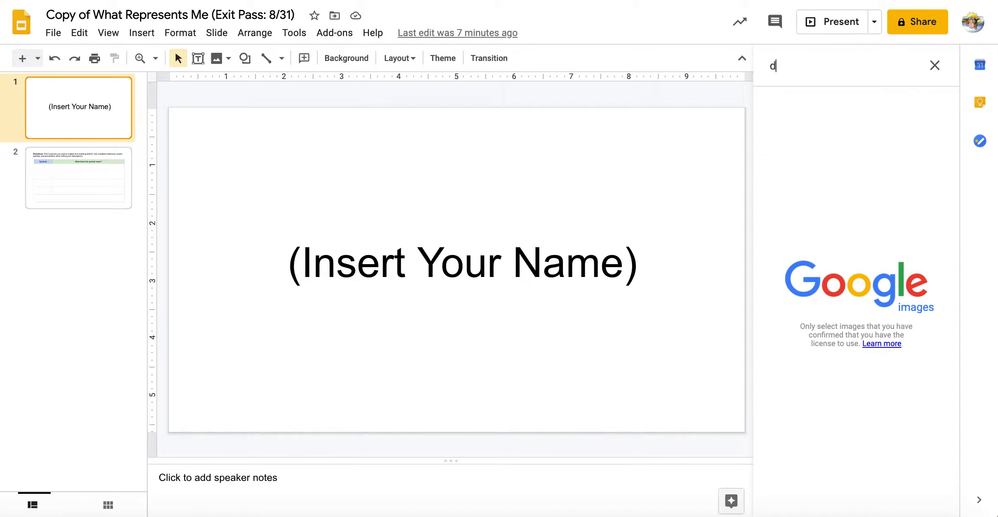
type("ogs")
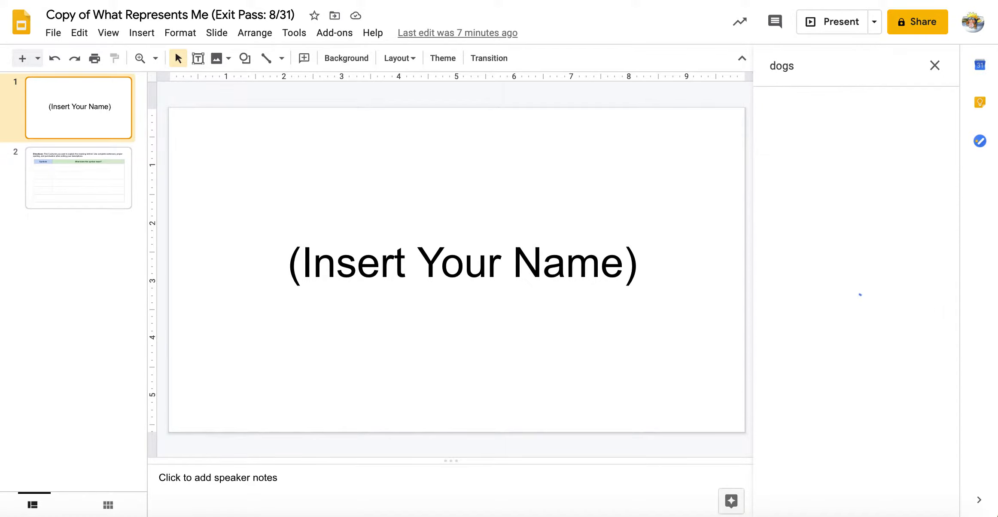
scroll("down", 3)
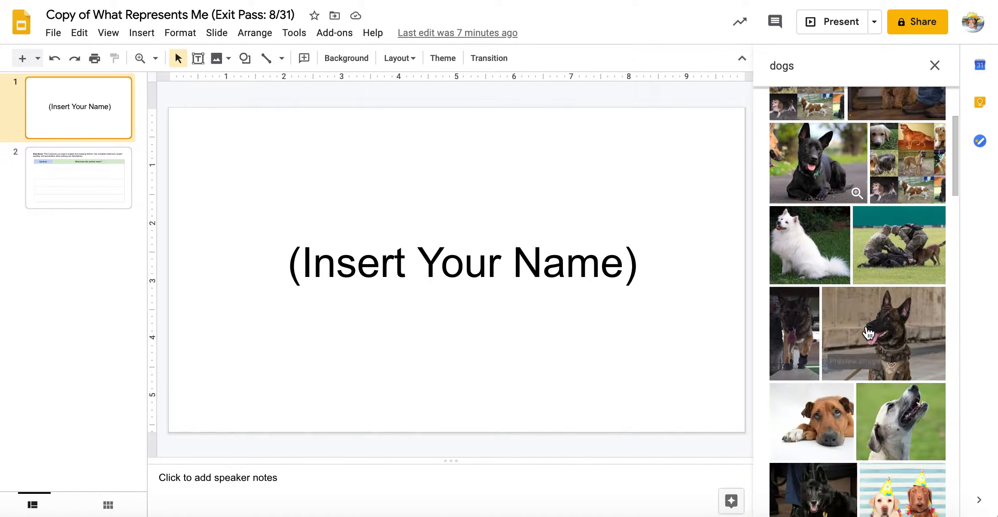
scroll("down", 3)
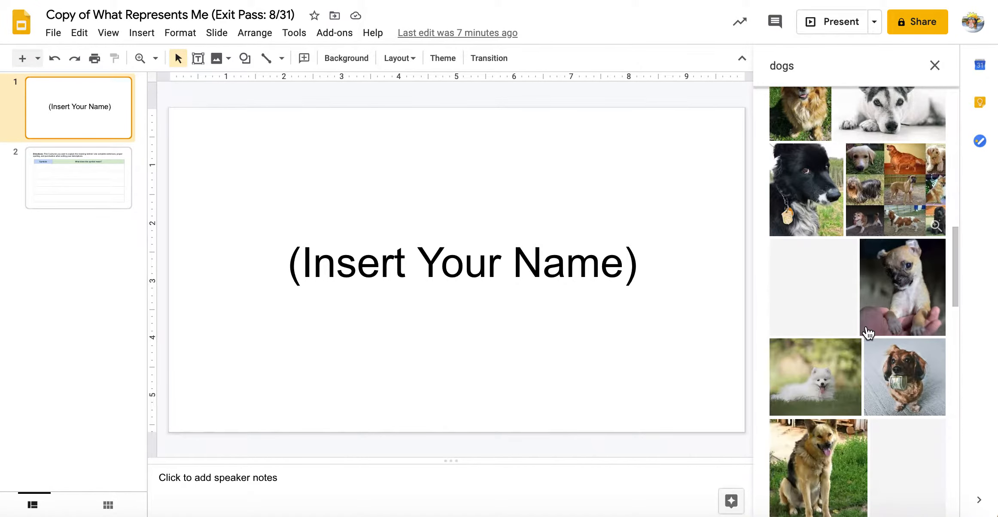
scroll("down", 3)
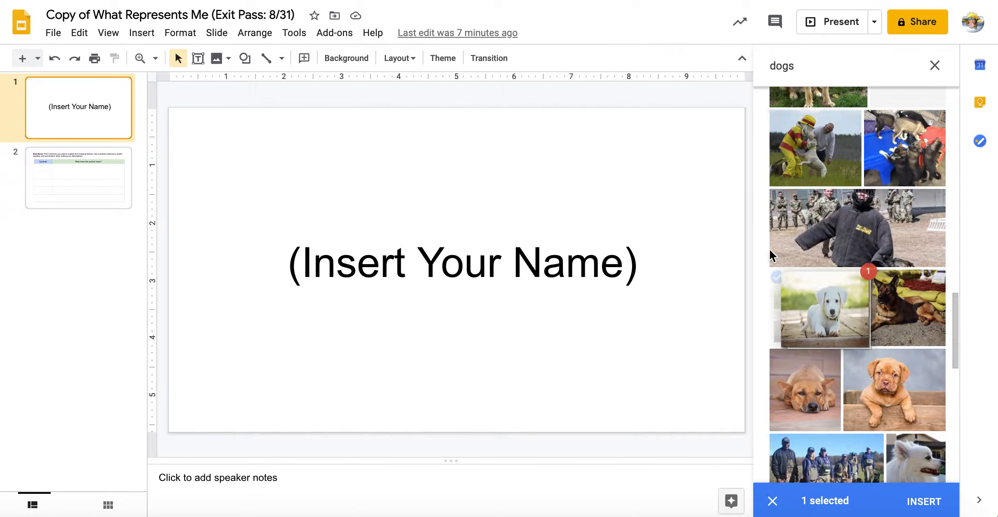
left_click(923, 501)
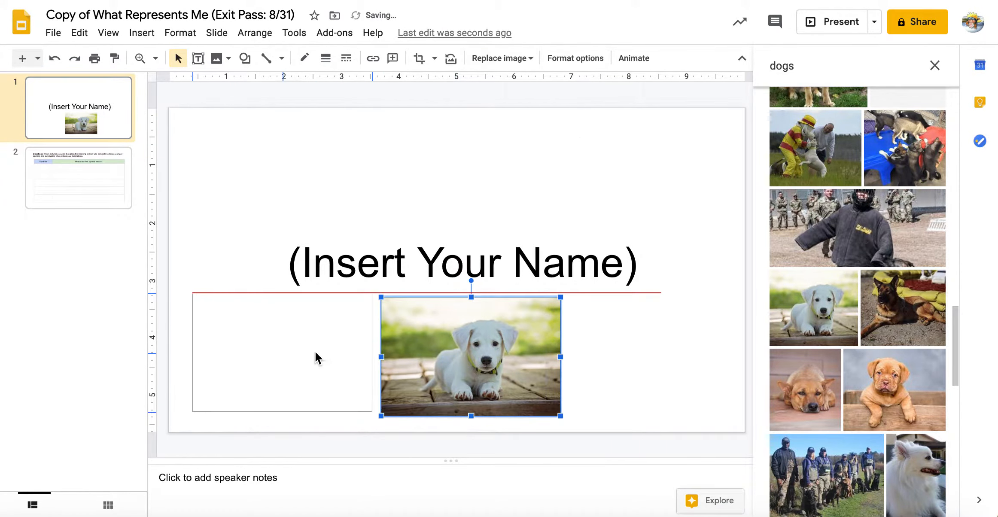
Move the puppy photo to the lower left of the title slide, slightly tilted
left_click_drag(471, 356, 282, 355)
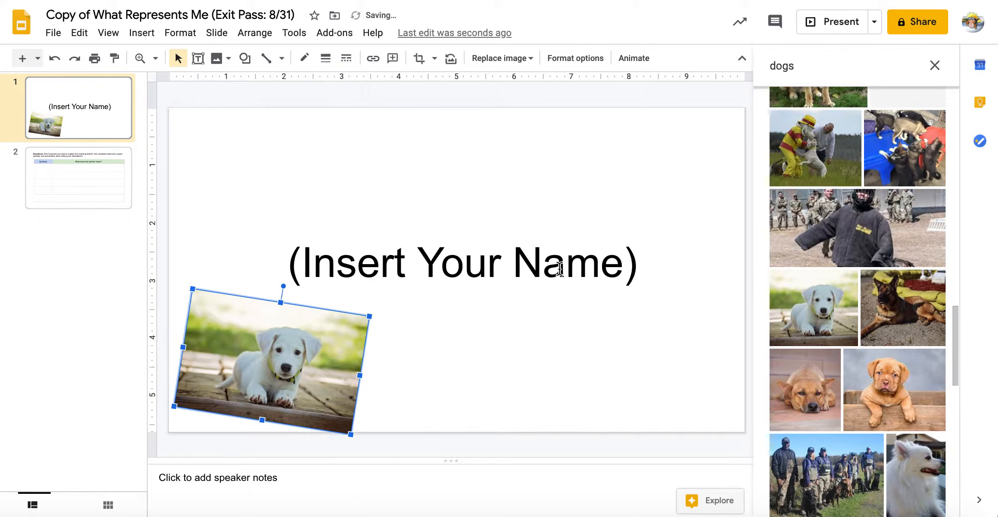
Replace the name placeholder with 'Ms. Tamanaha'
left_click(462, 262)
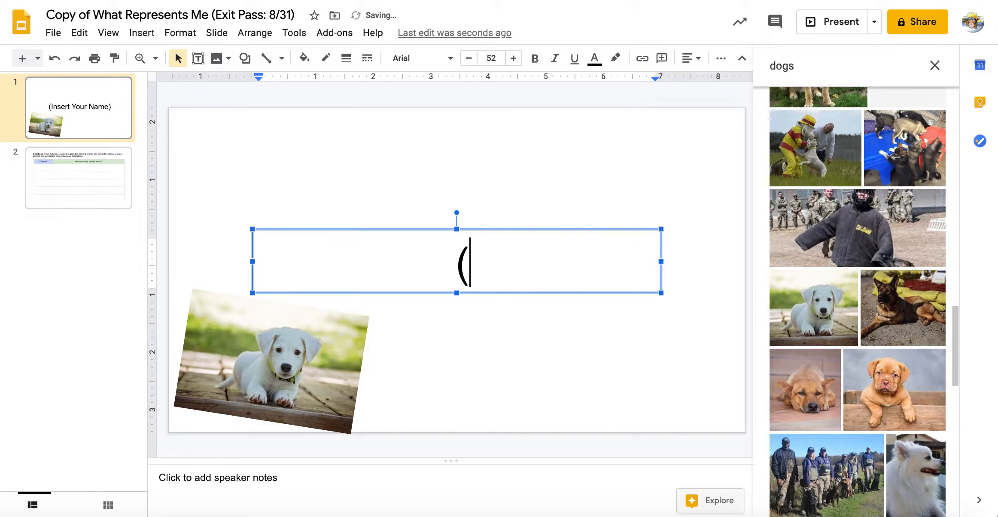
type("Ms. T")
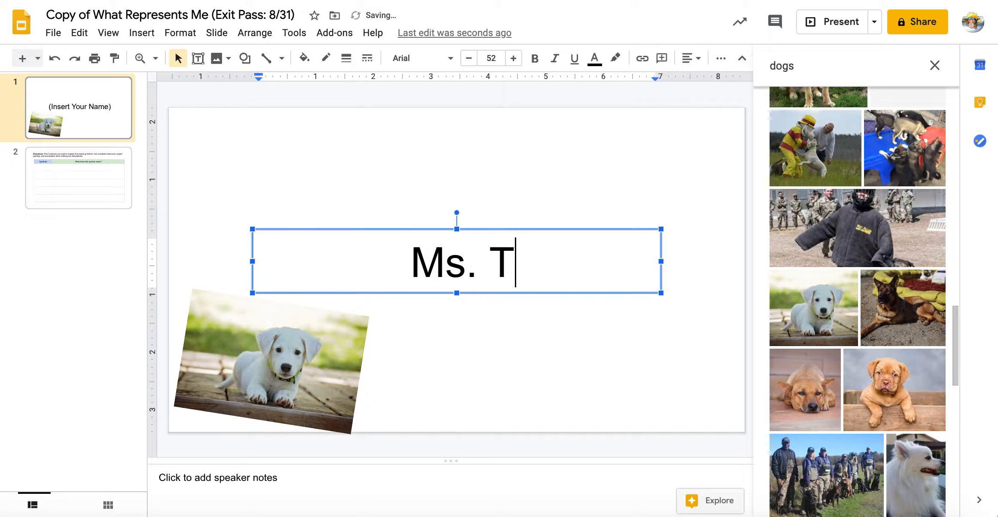
type("amanaha")
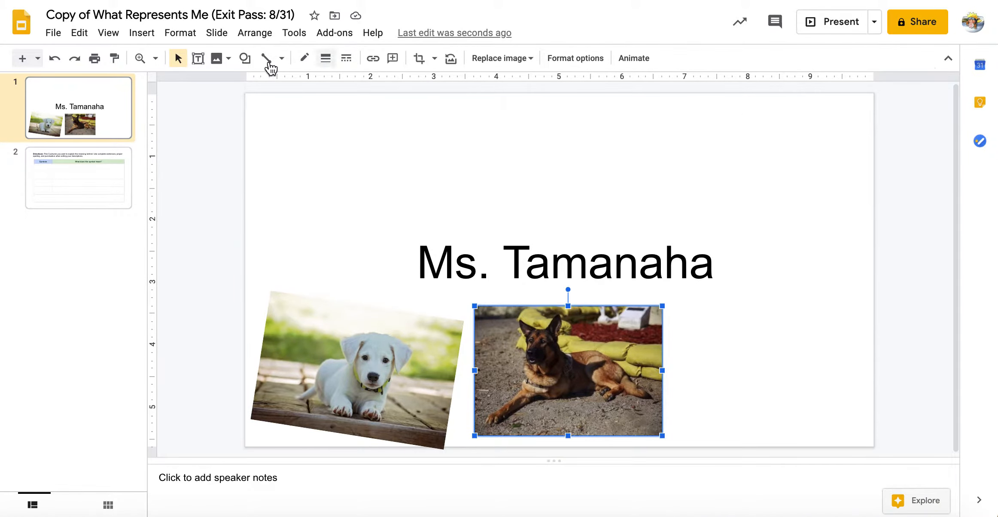
Search the web for 'Psychol...' and add a psychologist illustration to the title slide
left_click(141, 33)
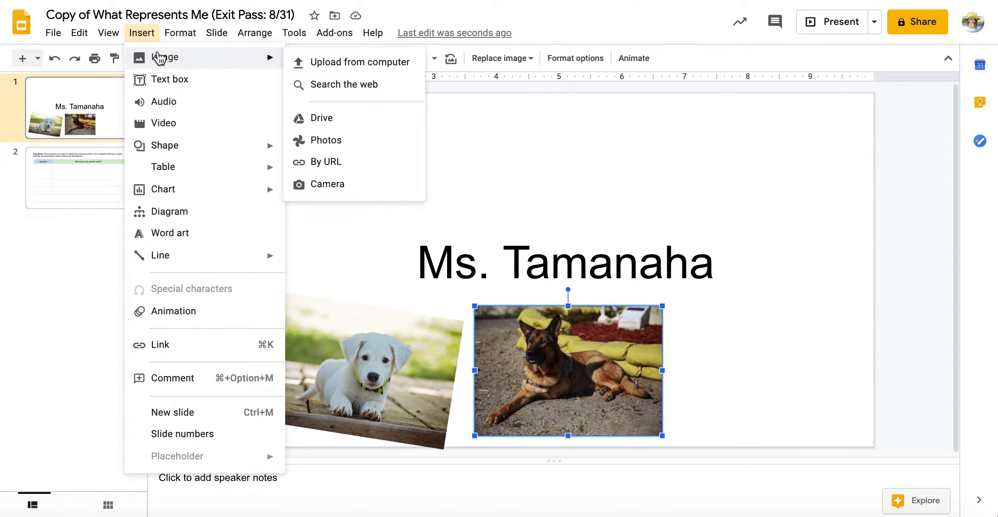
left_click(342, 84)
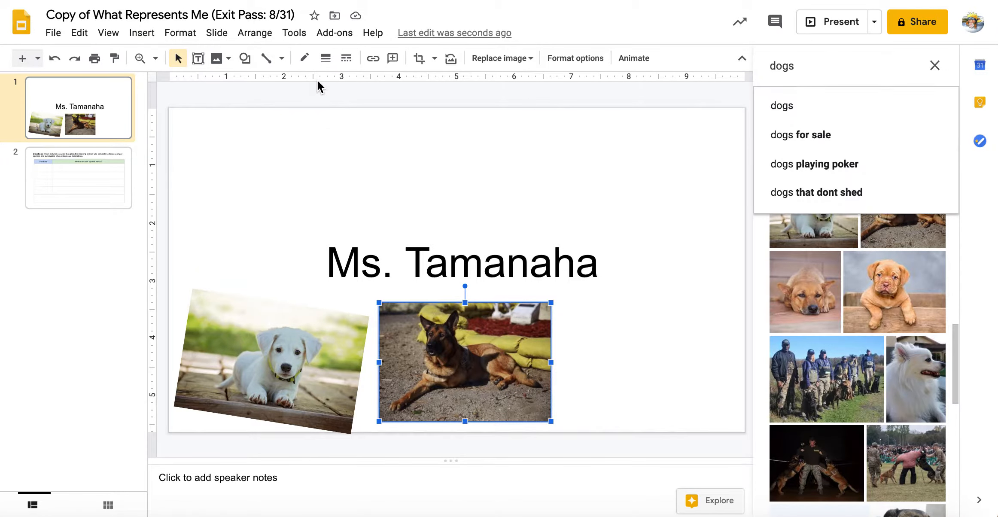
type("d")
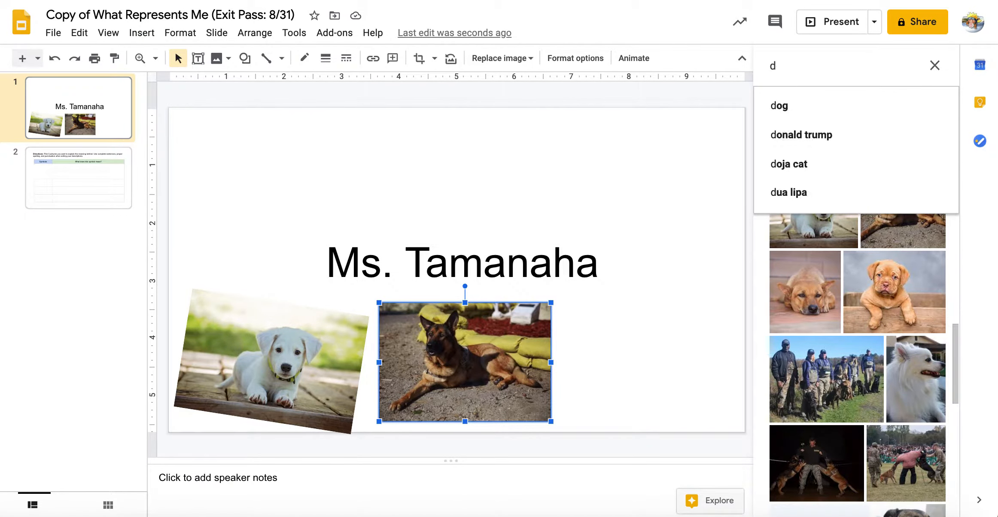
type("P")
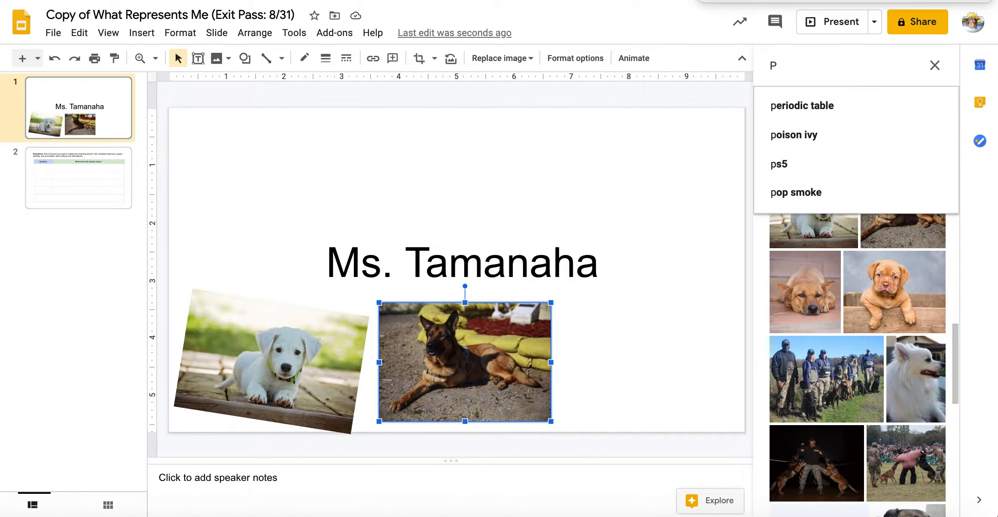
type("sychologist")
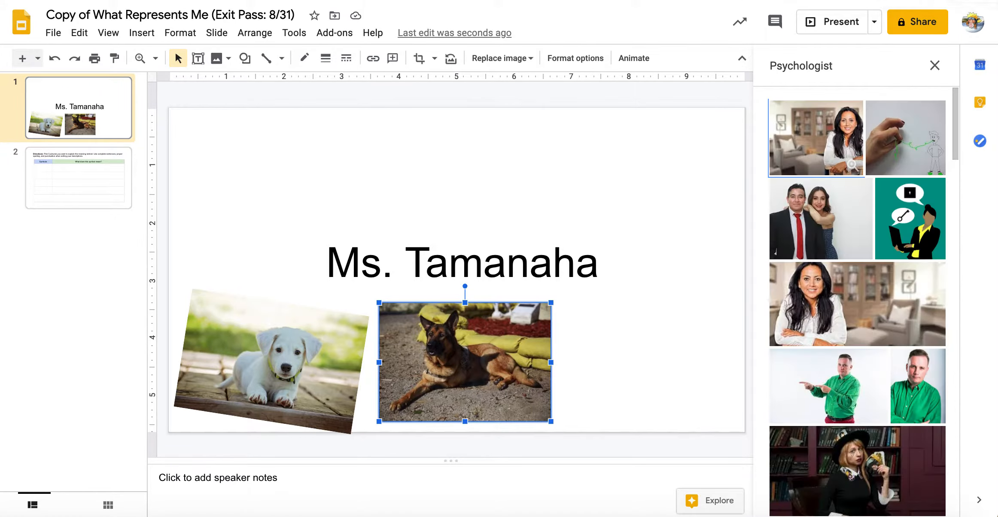
mouse_move(931, 223)
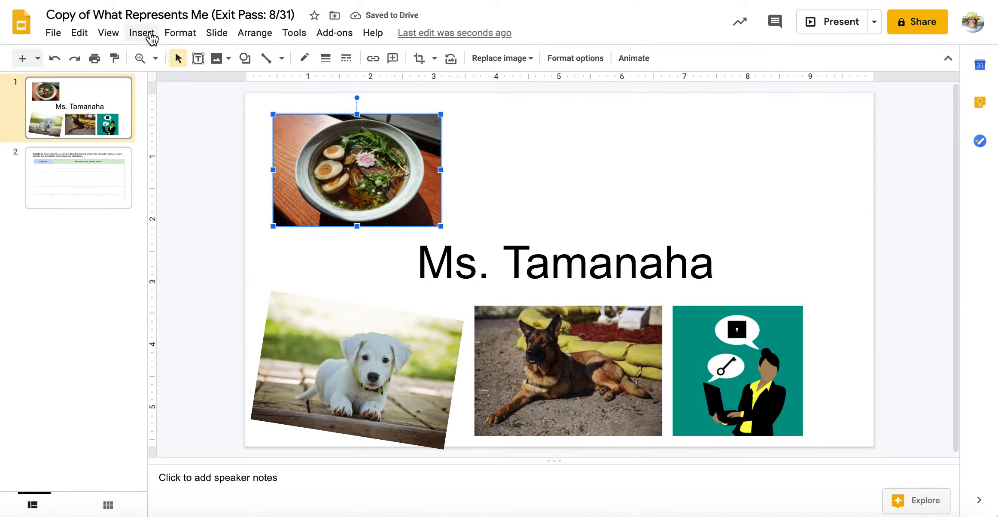
Clear the ramen search and search for 'Naruto' to add the Naruto logo
left_click(142, 33)
type("ramen")
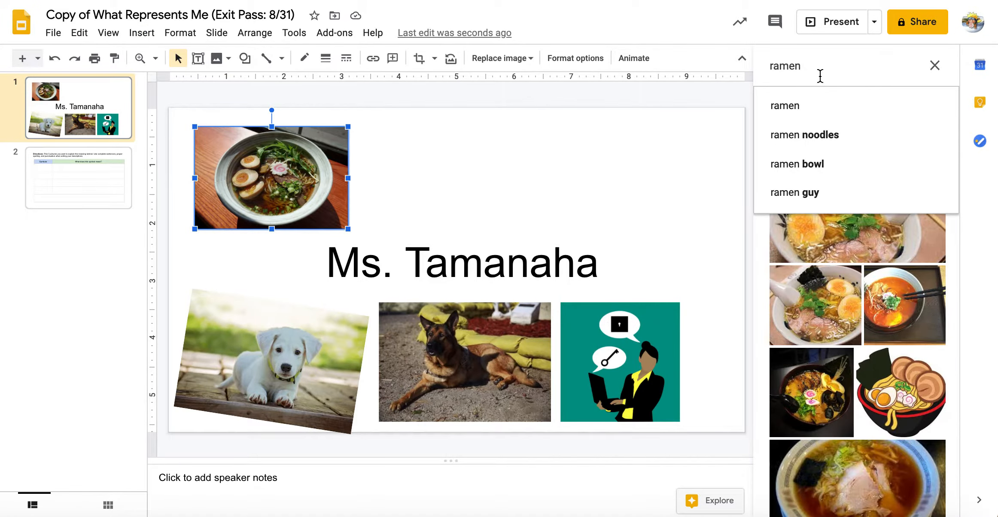
left_click(934, 65)
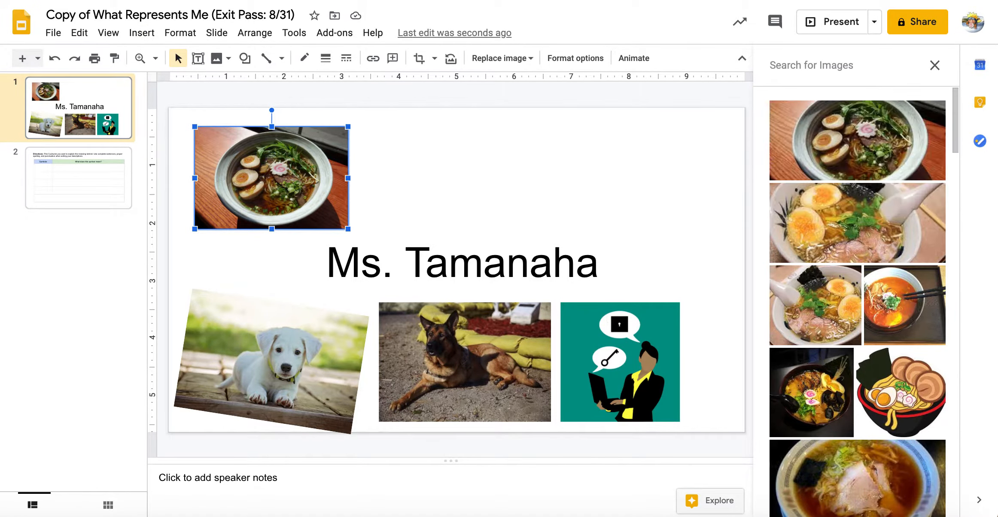
type("N")
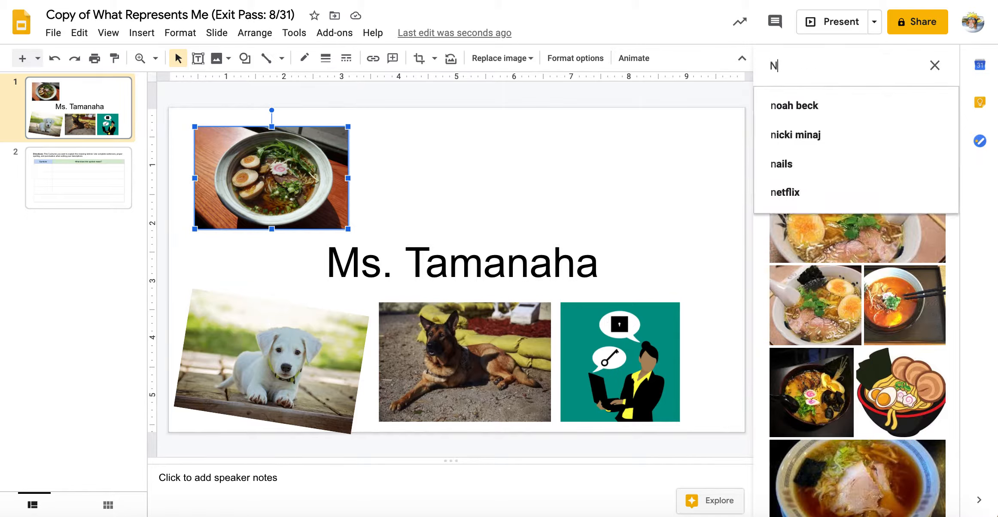
type("aruto")
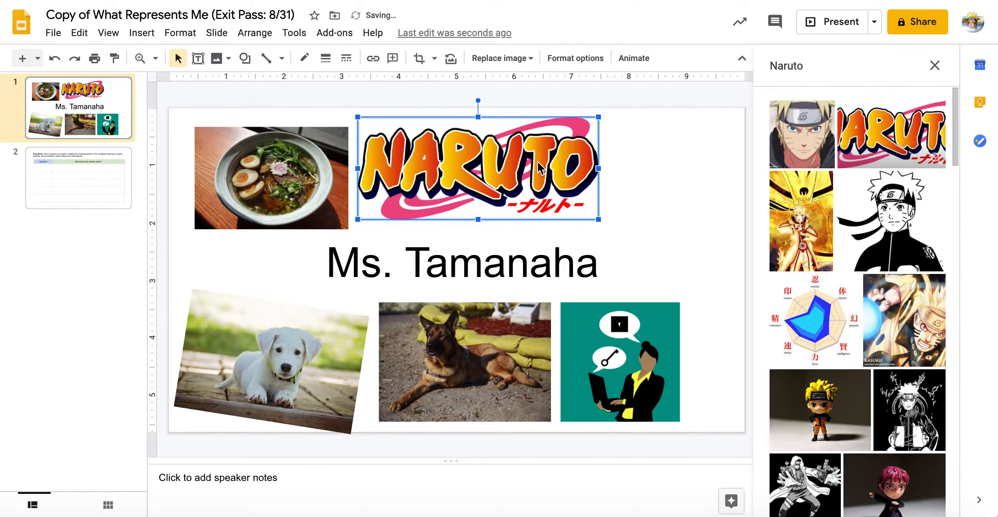
Move the Naruto logo larger to the top right and straighten the tilted puppy photo
left_click_drag(478, 167, 595, 175)
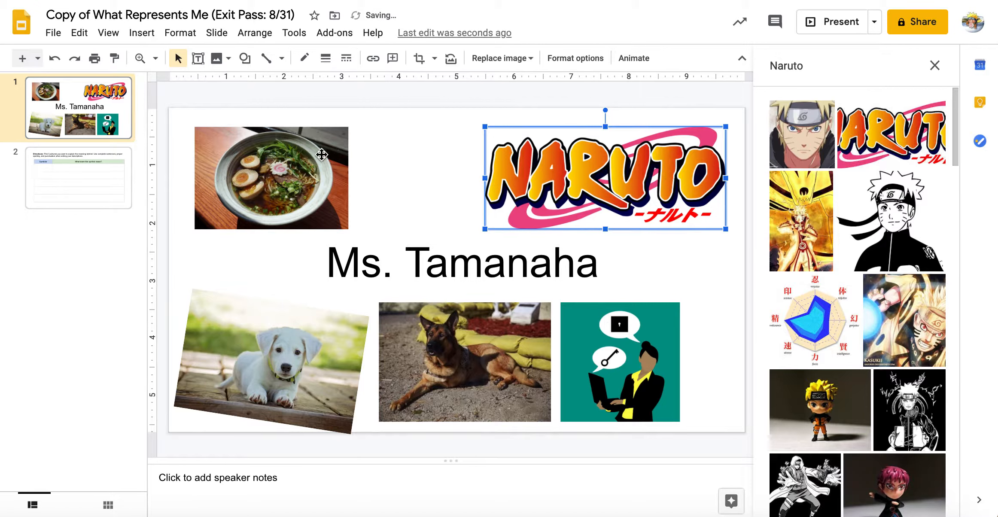
left_click(271, 364)
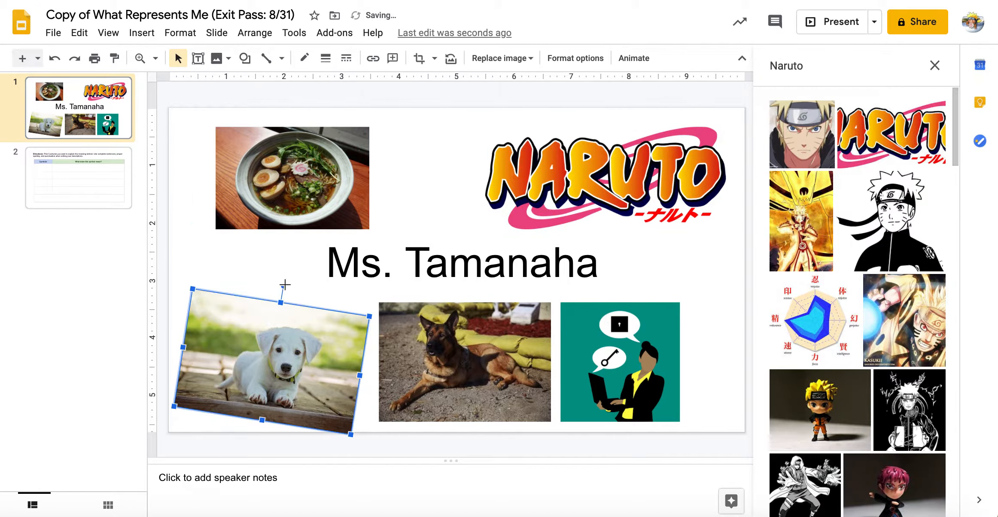
left_click_drag(284, 285, 270, 287)
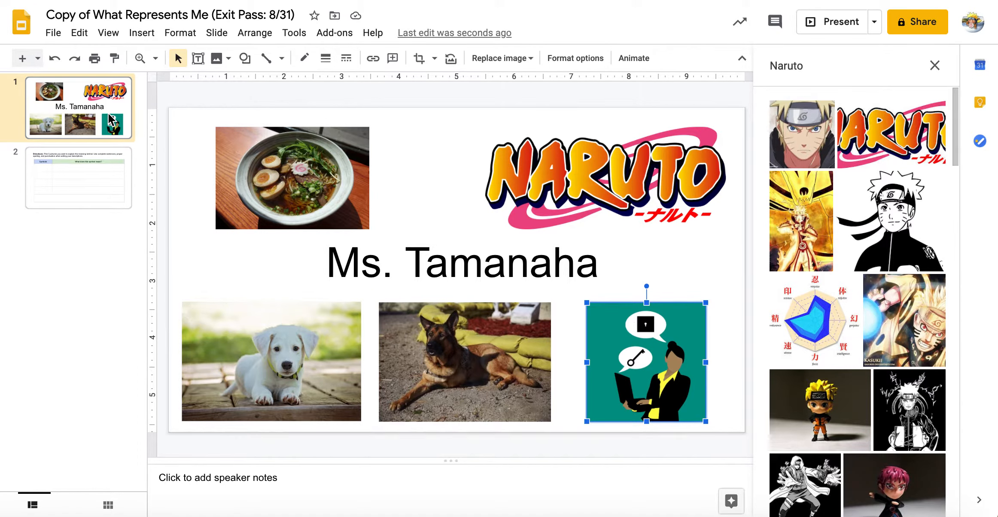
mouse_move(126, 102)
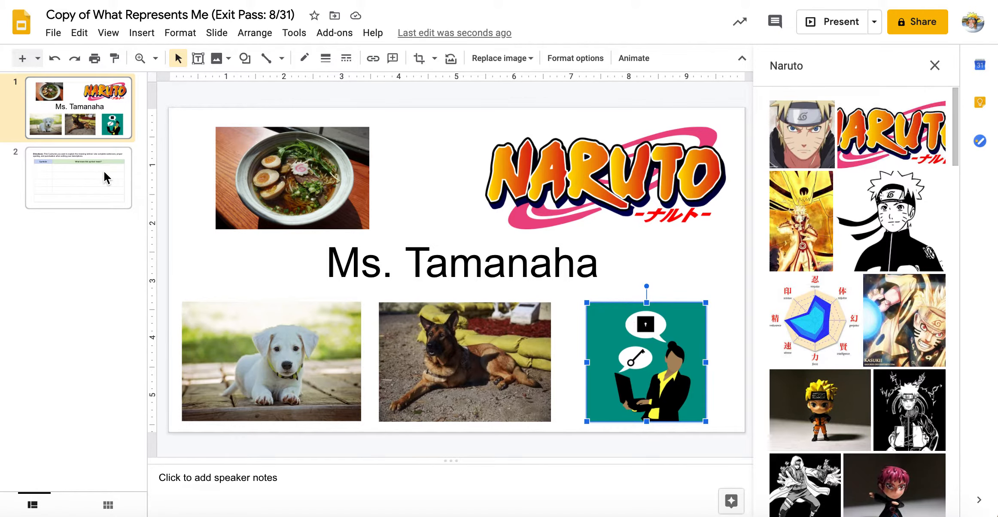
On slide 2, enter Ramen, Naruto and Lab Retriever in the first Symbols cells
left_click(78, 177)
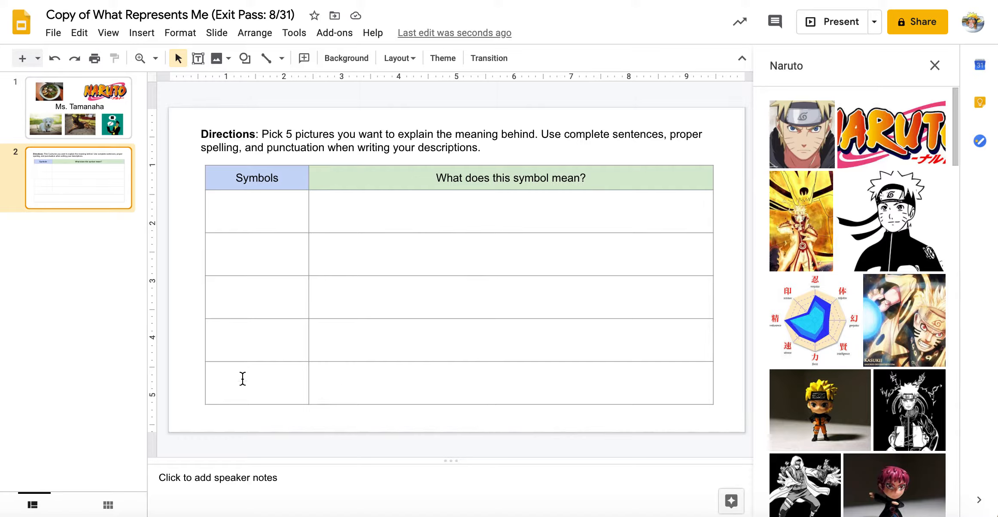
mouse_move(444, 417)
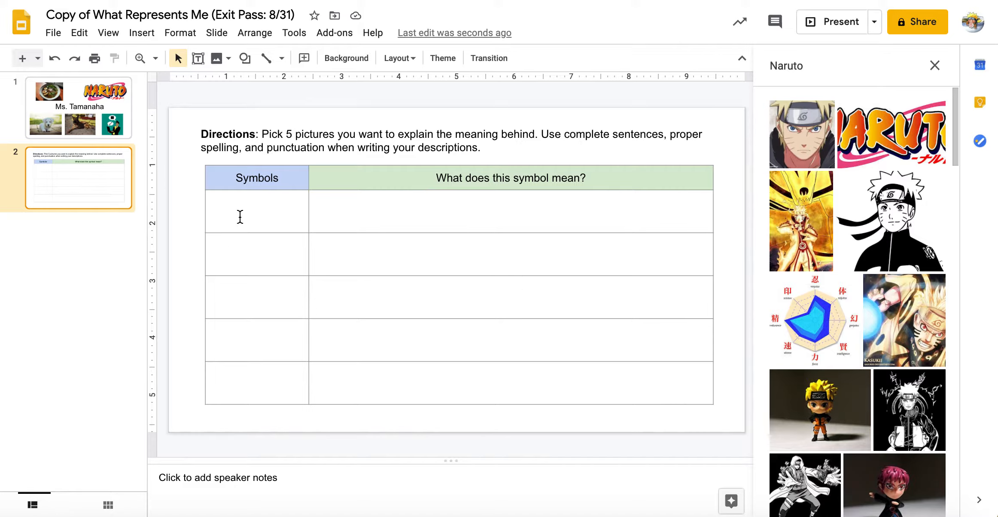
left_click(256, 211)
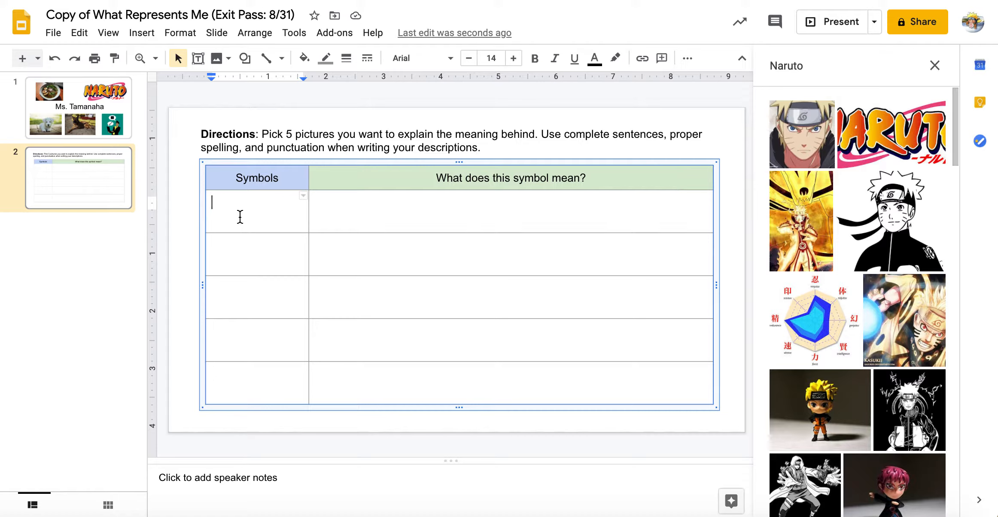
type("Ramen")
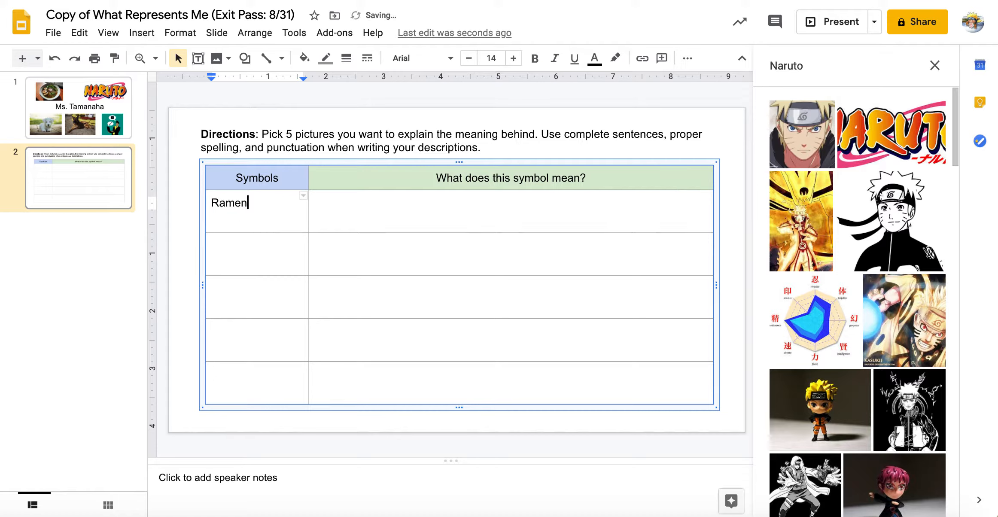
type("Naruto")
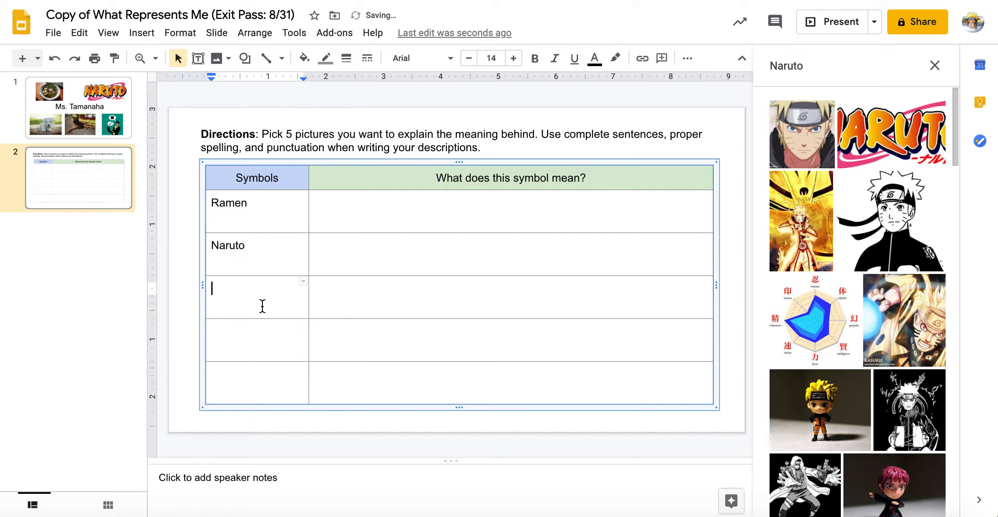
type("Lab r")
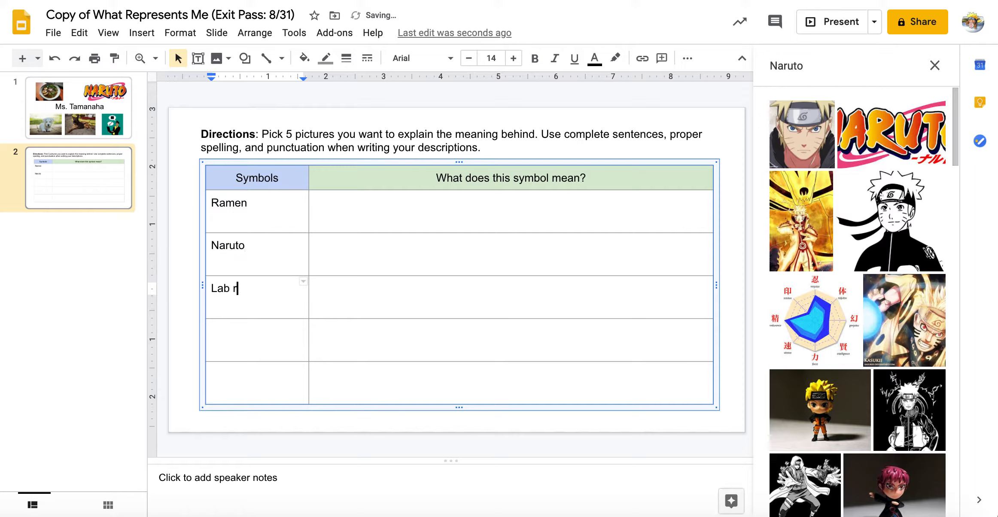
type("ETR")
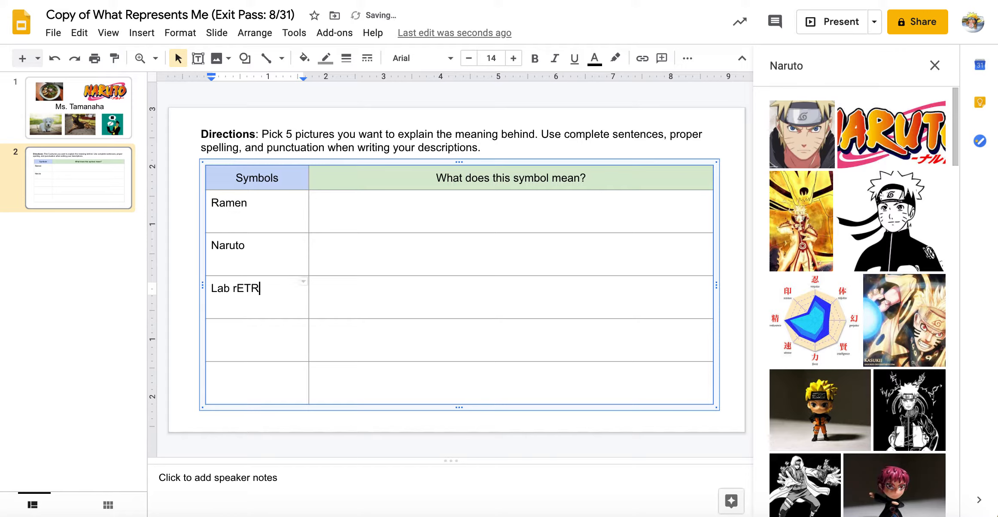
type("Retriv")
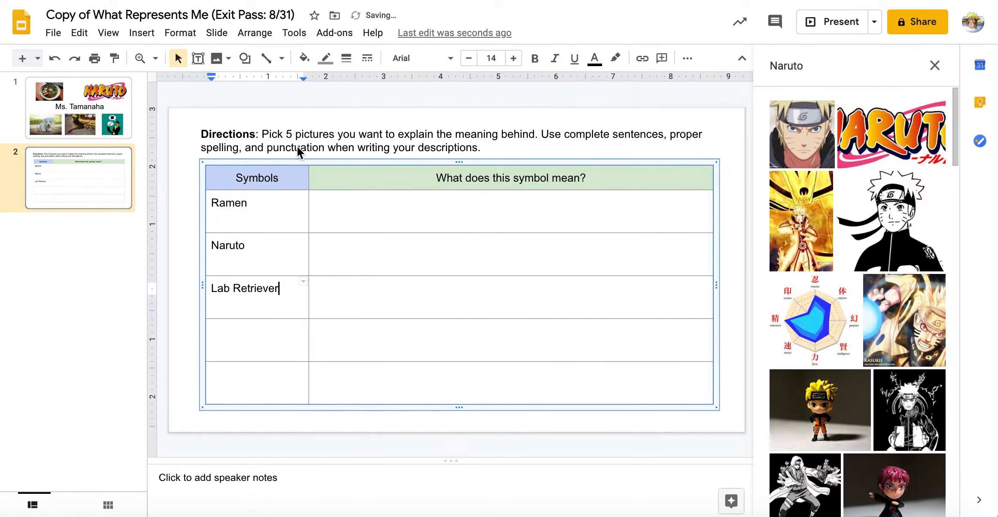
Enter Psychologist and German Shepard in the remaining Symbols rows
type("P")
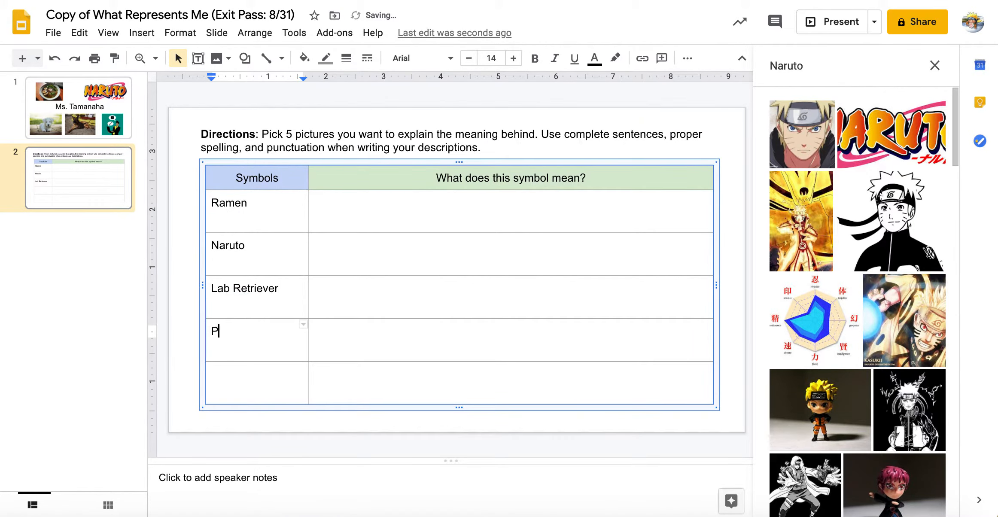
type("sychologist")
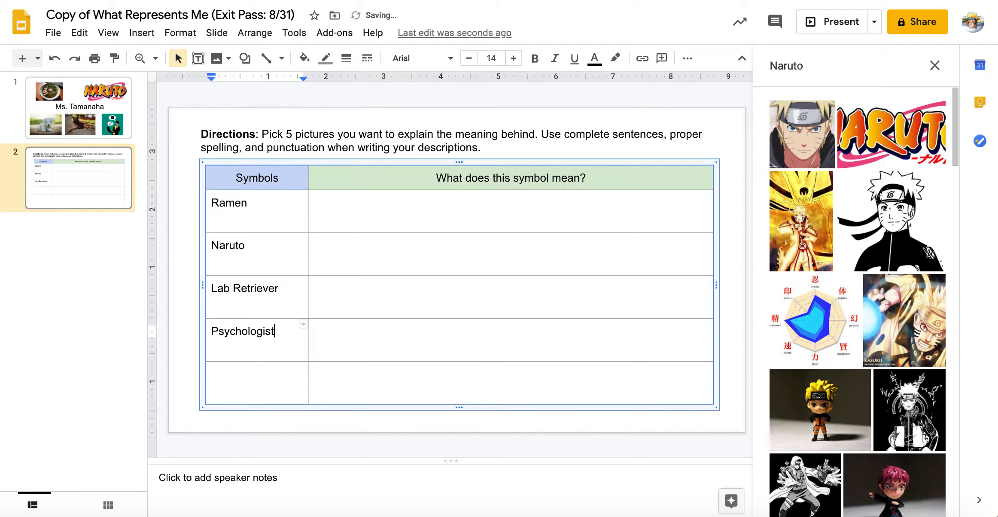
type("Gernma")
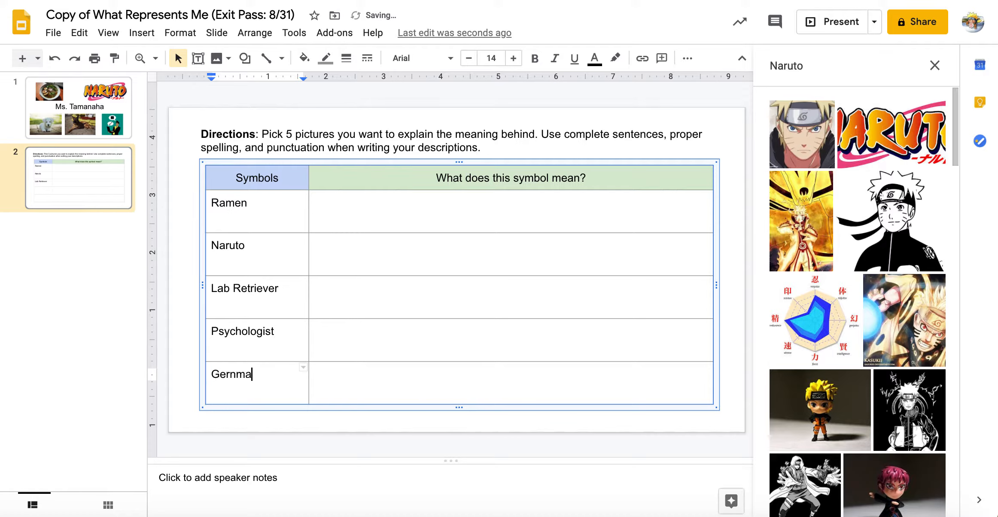
type("German Sh")
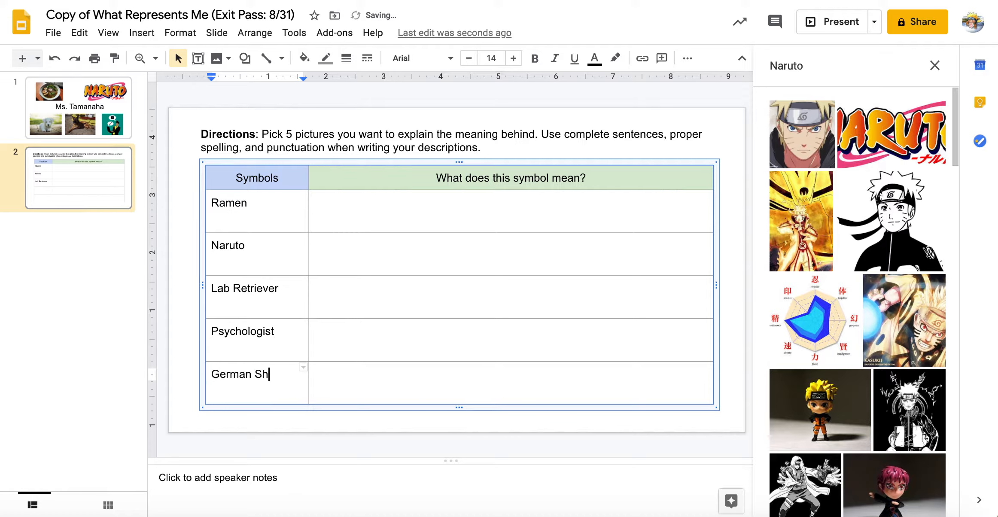
type("epard")
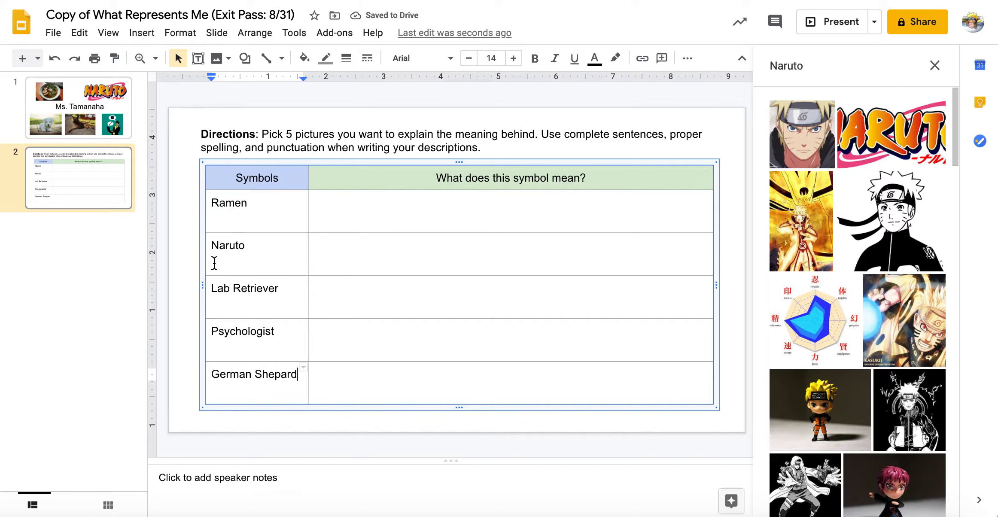
mouse_move(373, 216)
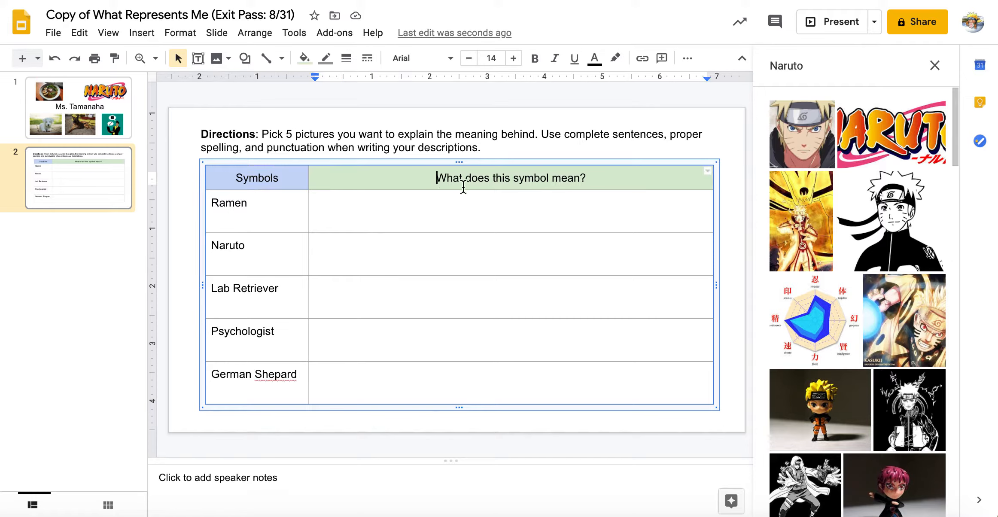
mouse_move(537, 201)
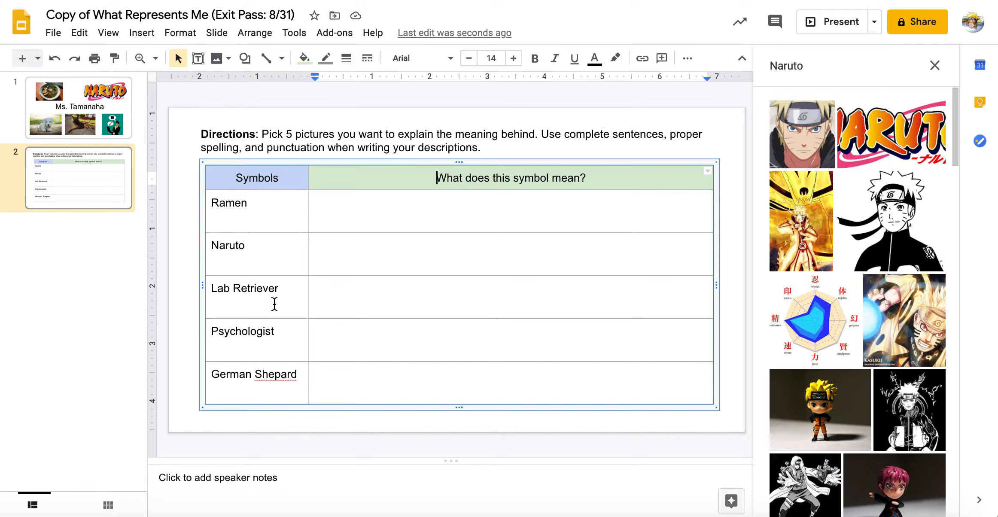
Correct 'Shepard' to the suggested spelling 'Shepherd'
right_click(253, 374)
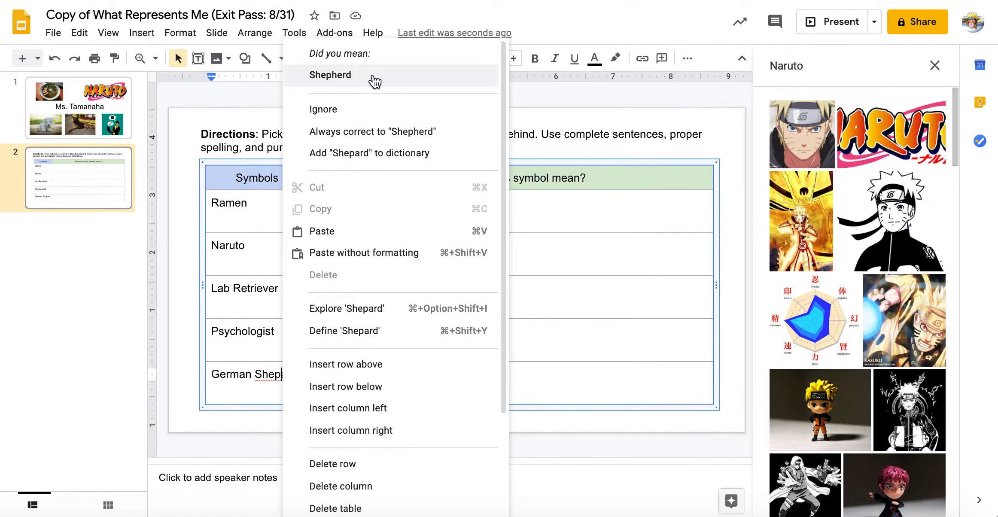
left_click(330, 75)
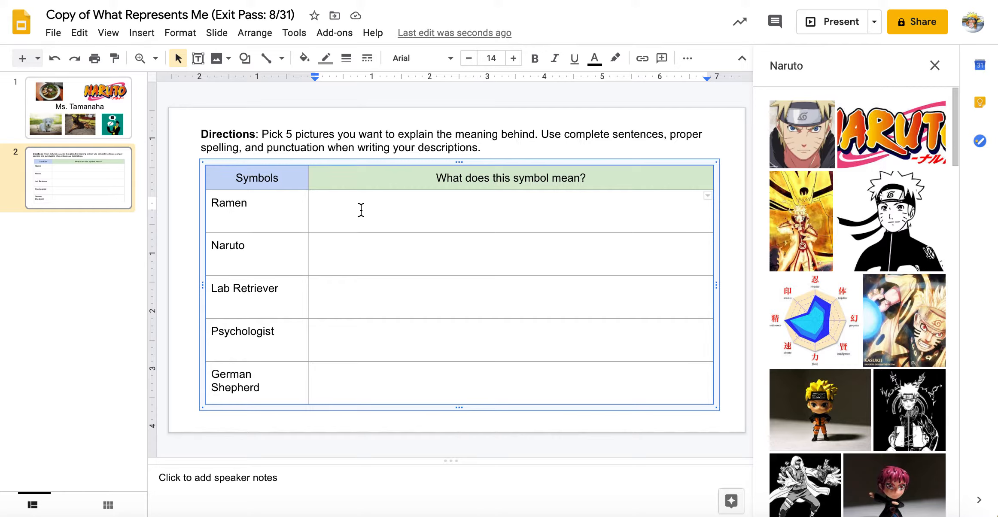
Write that Ramen represents family because birthdays were celebrated with it, fixing typos
type("Ramen represents who")
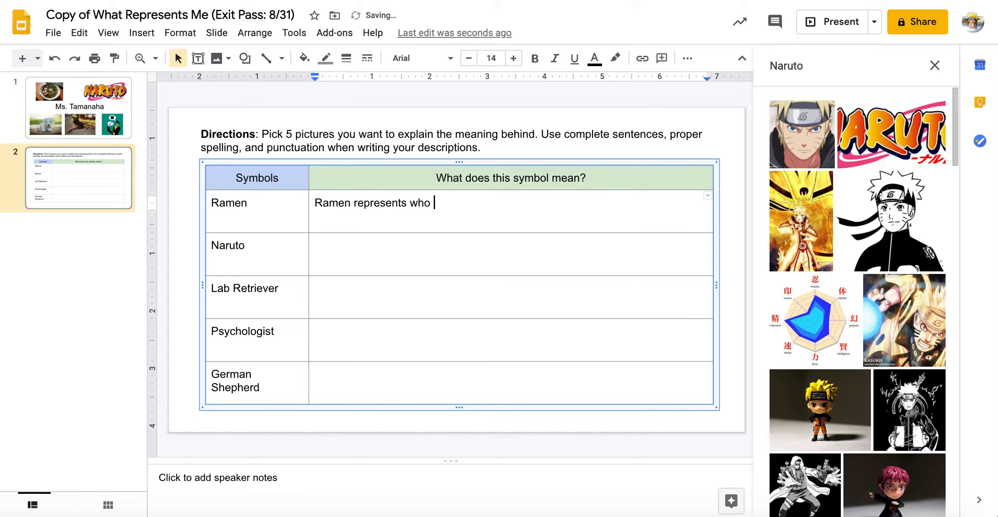
type("I")
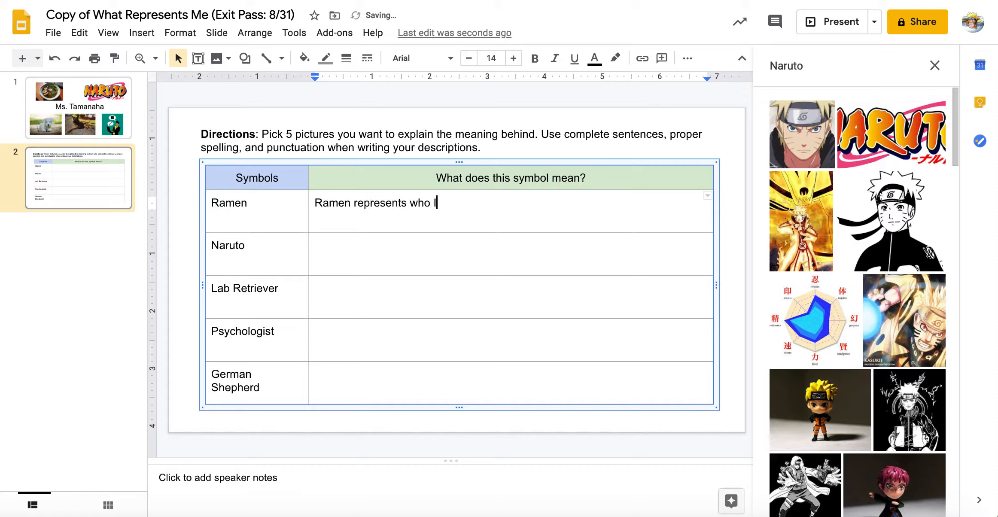
type("am because myfami")
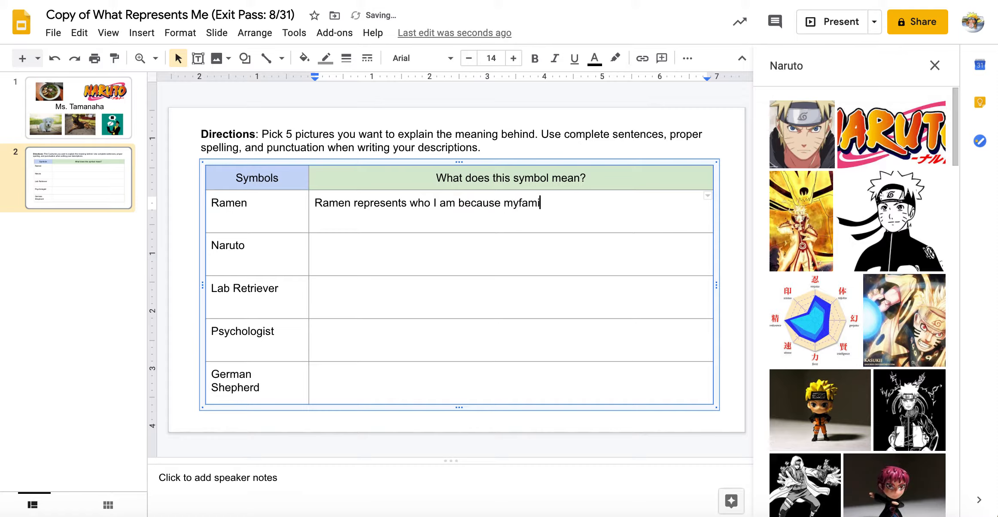
key("Backspace")
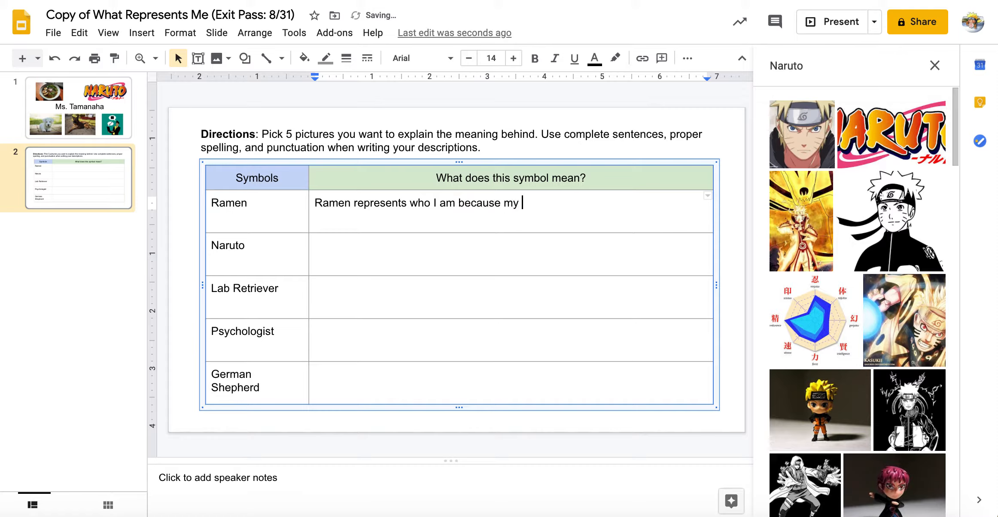
type("fm")
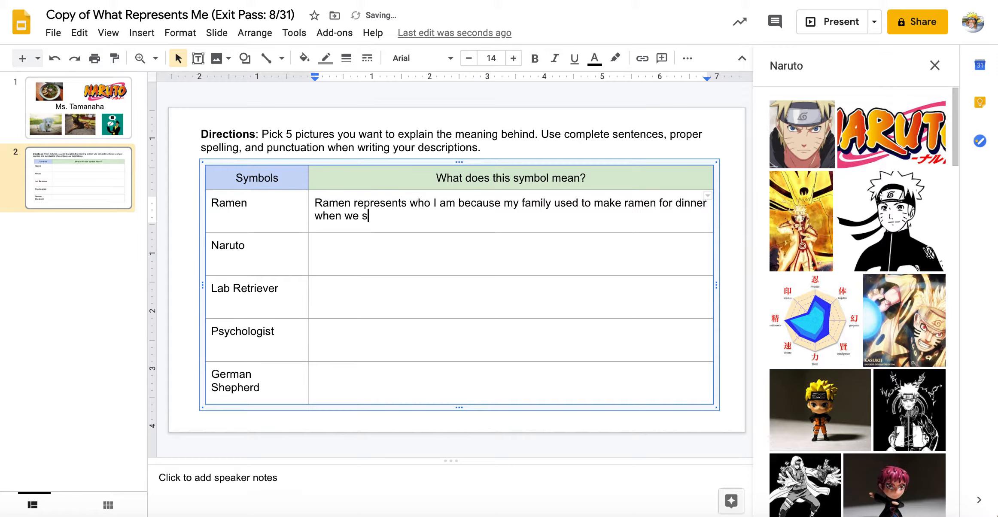
type("eleb")
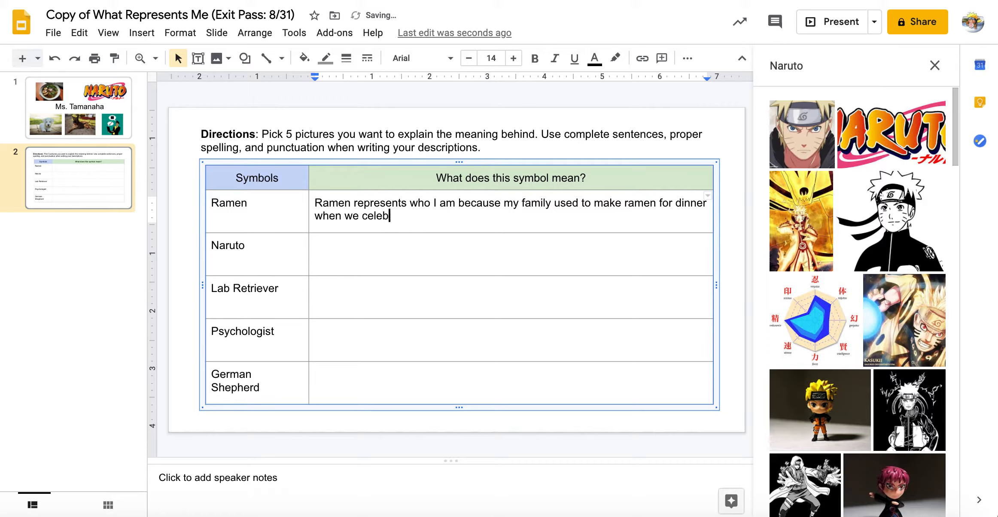
type("rated a bi")
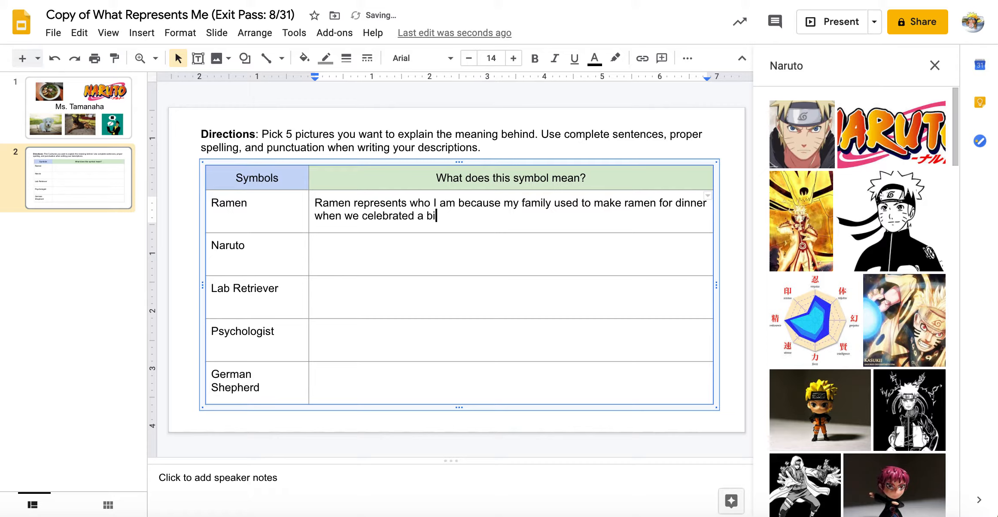
type("rhtday")
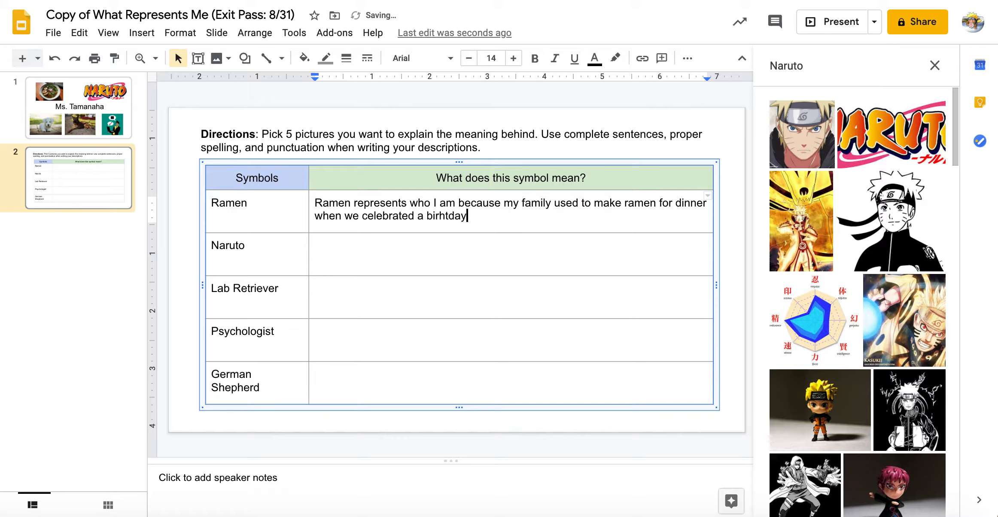
type("birthday")
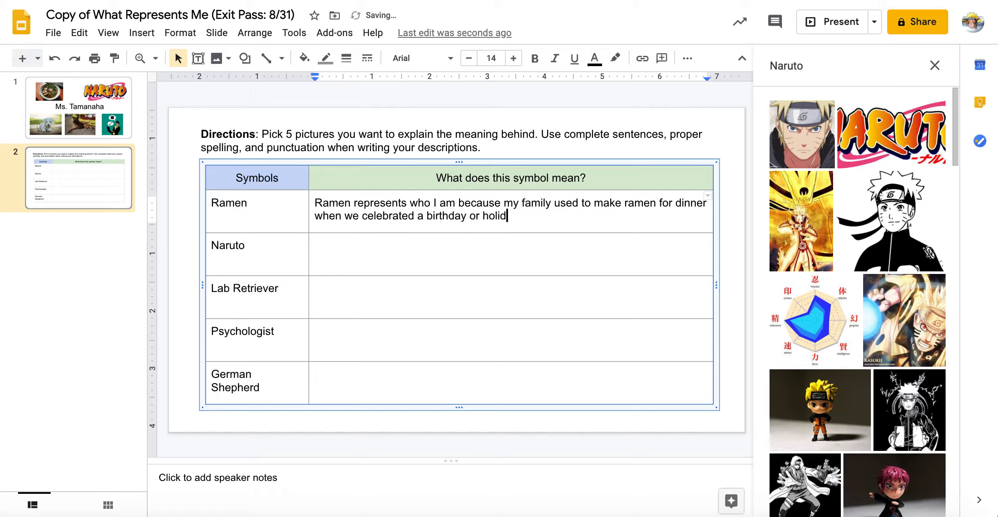
Finish the sentence: now as an adult it reminds her of childhood
type("ay. Now")
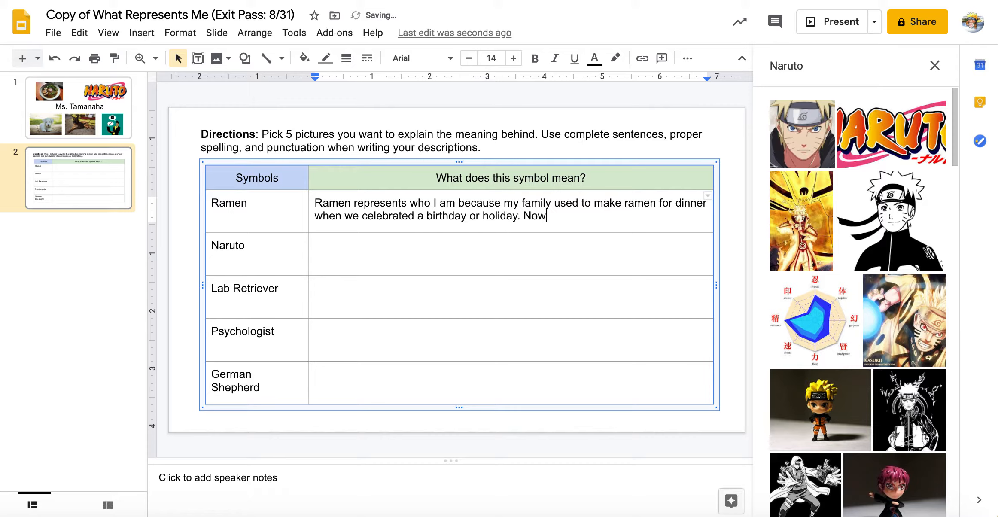
type("as an adult, it reminds me of")
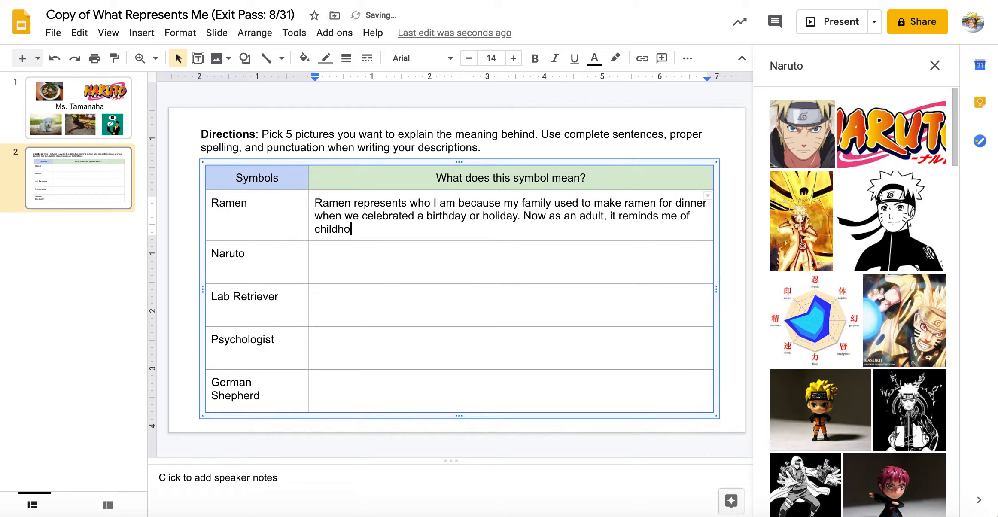
type("od.")
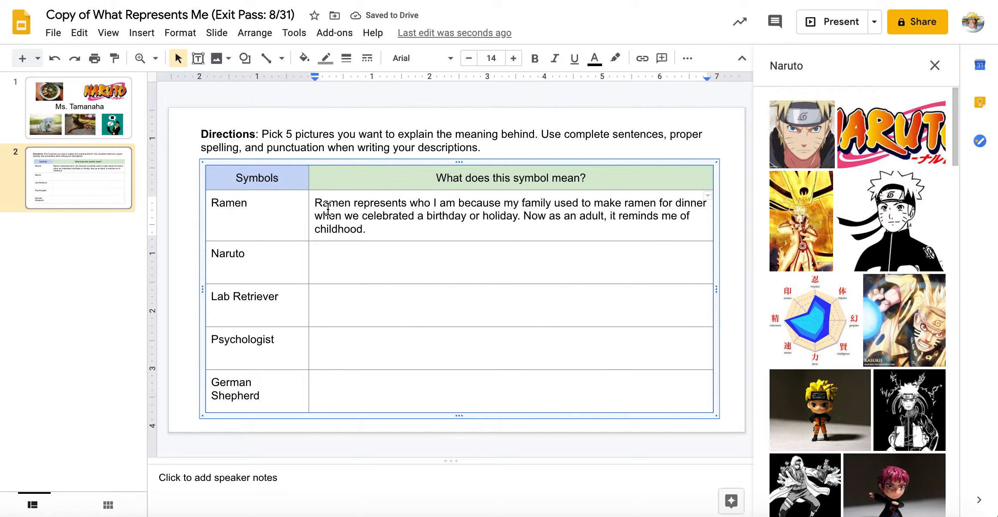
left_click_drag(315, 202, 430, 203)
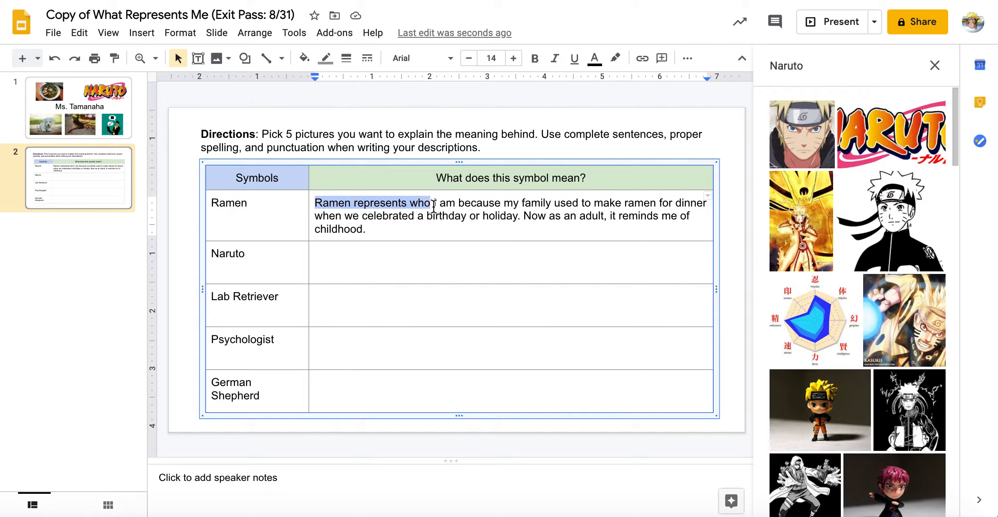
left_click_drag(430, 203, 459, 203)
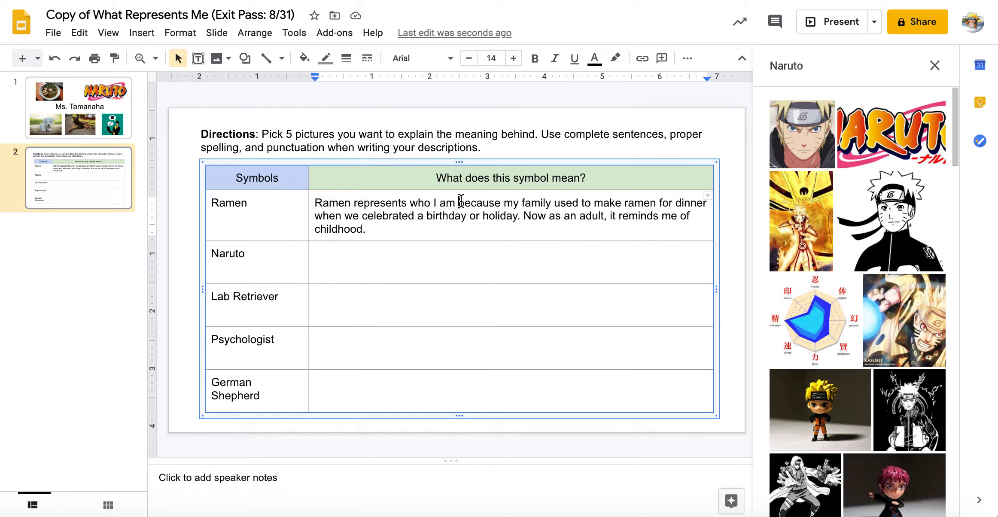
double_click(479, 203)
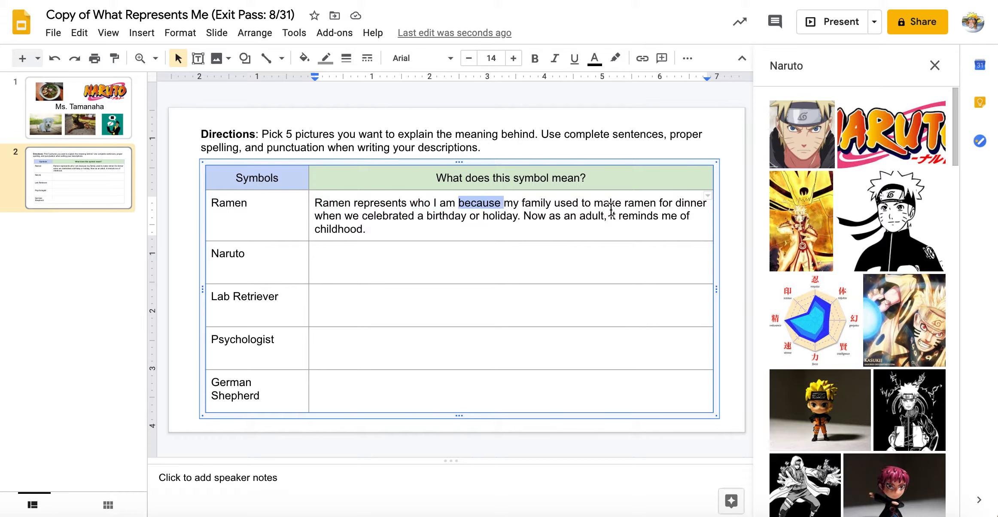
mouse_move(622, 212)
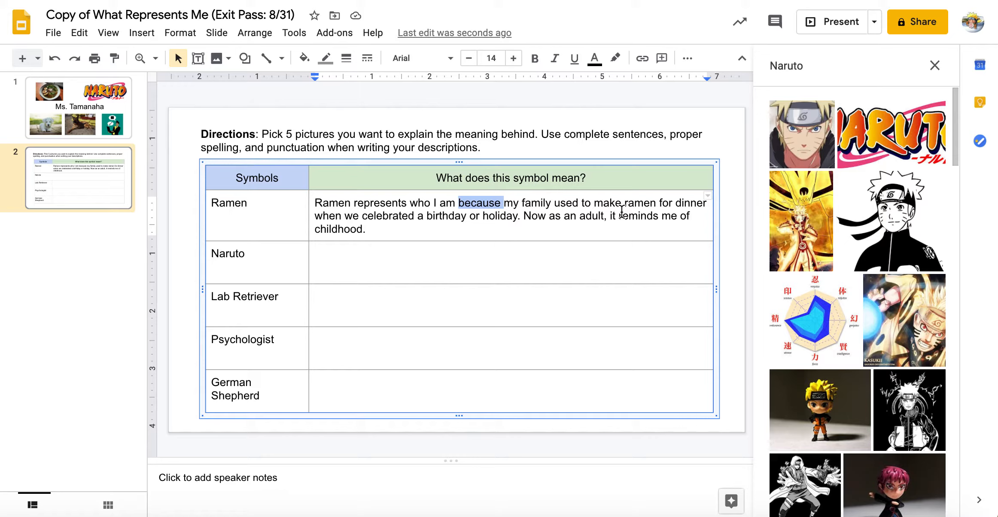
mouse_move(641, 243)
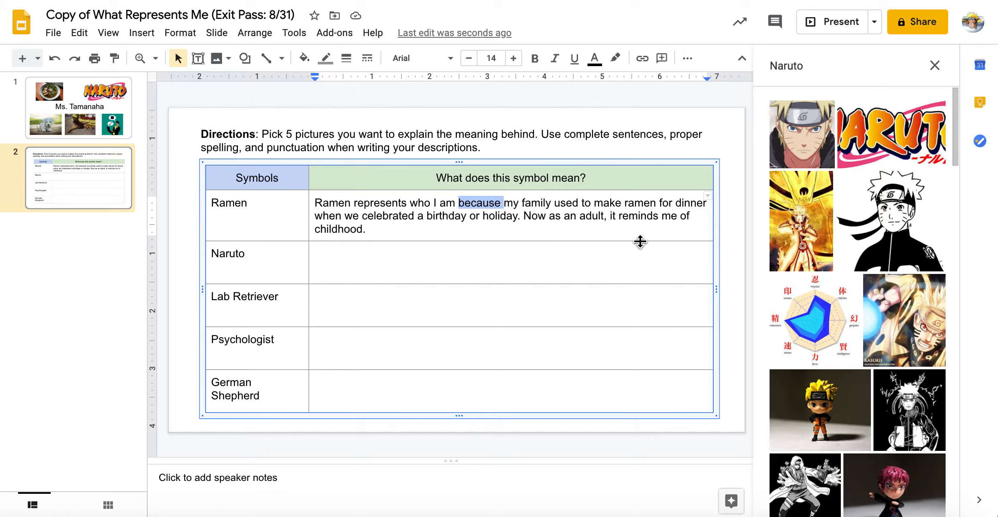
mouse_move(598, 226)
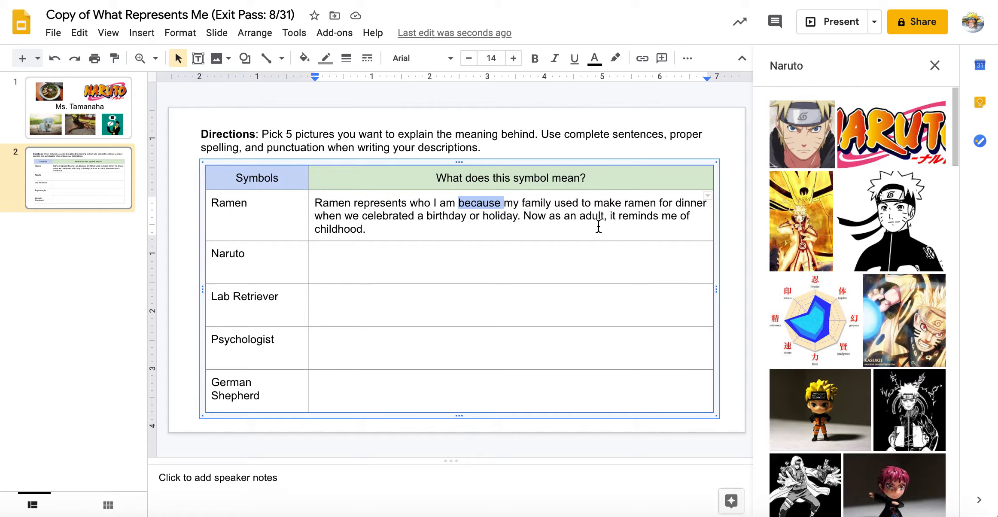
left_click(426, 258)
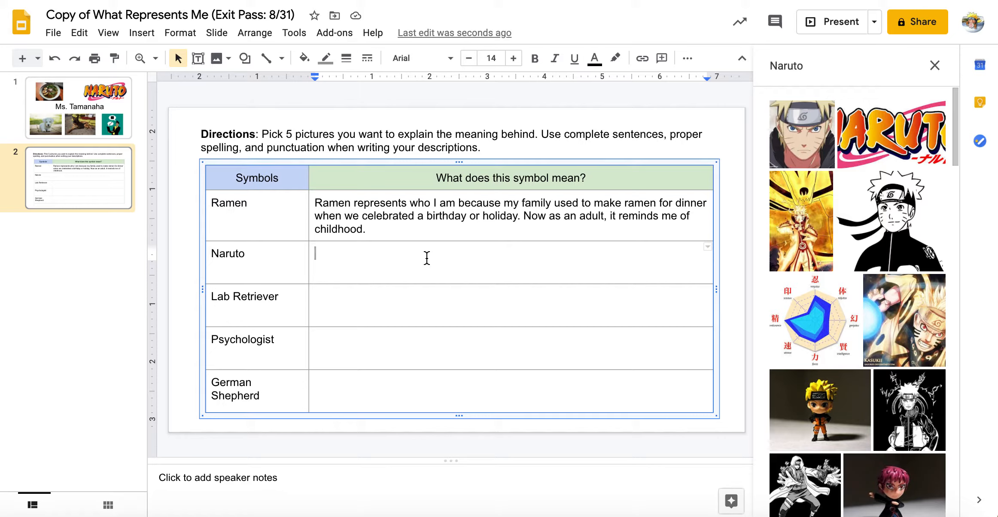
Write 'I also am a huge Naruto fan, because I like the theme in the show'
type("I also")
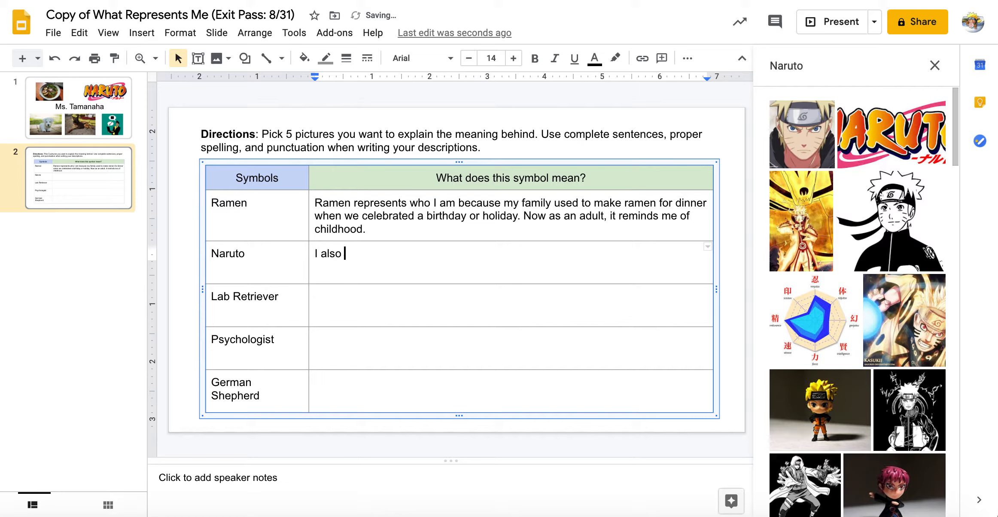
type("am a hu")
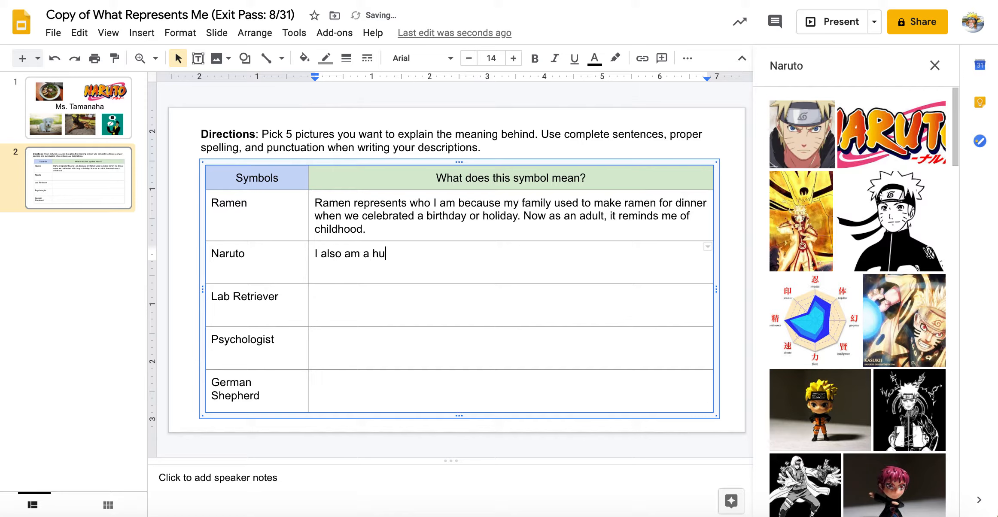
type("ge")
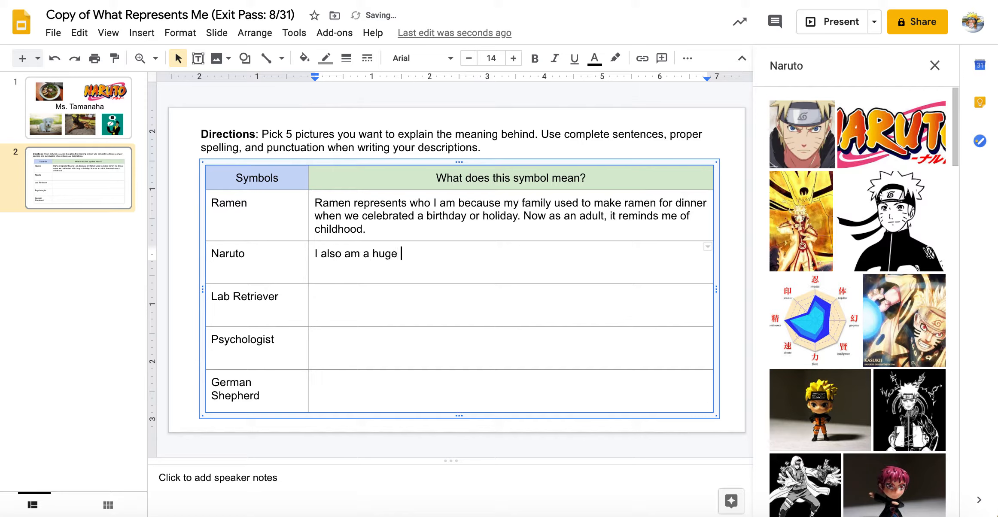
type("Naruto")
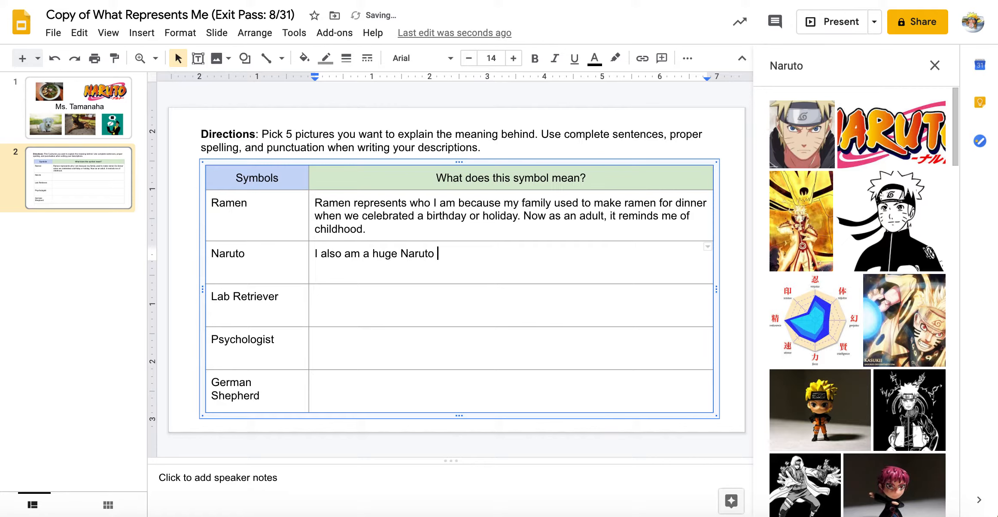
type("fan")
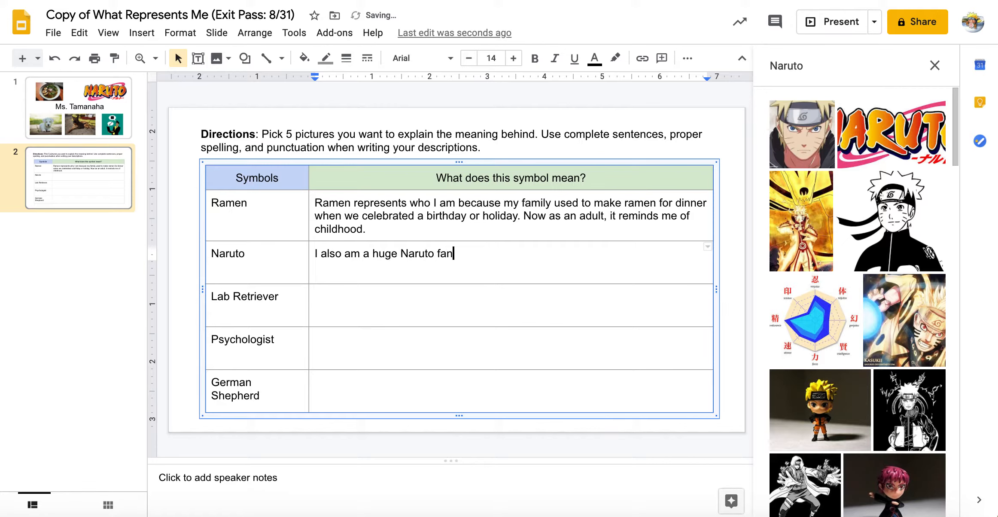
type(", because I")
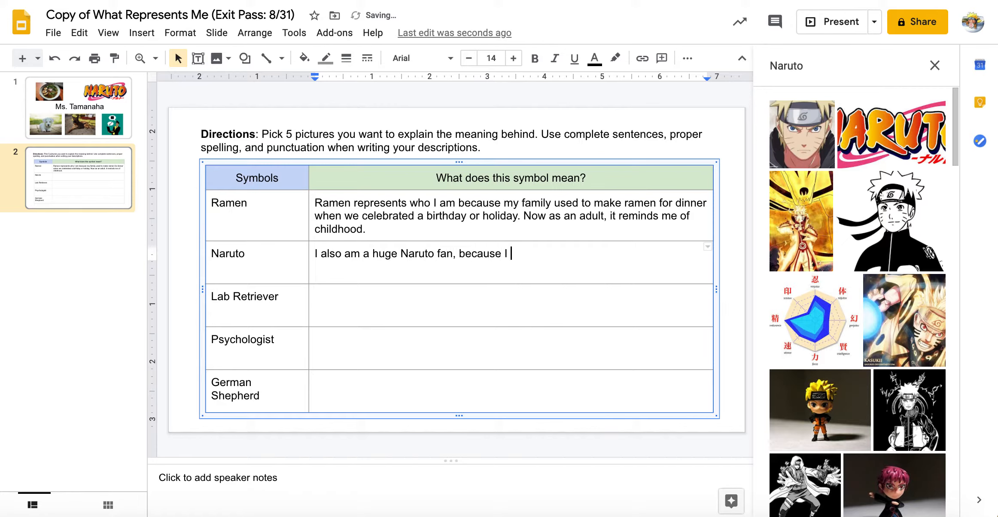
type("like the t")
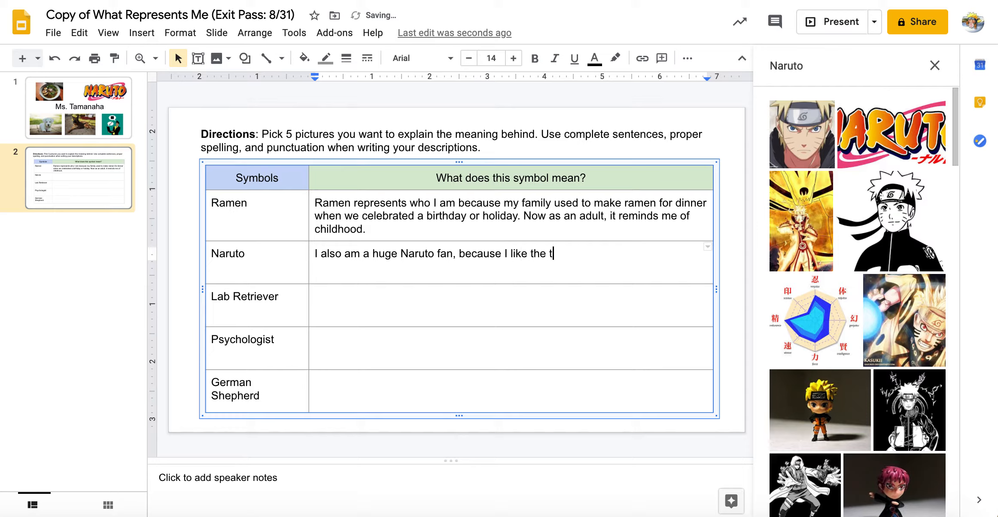
type("heme in the show")
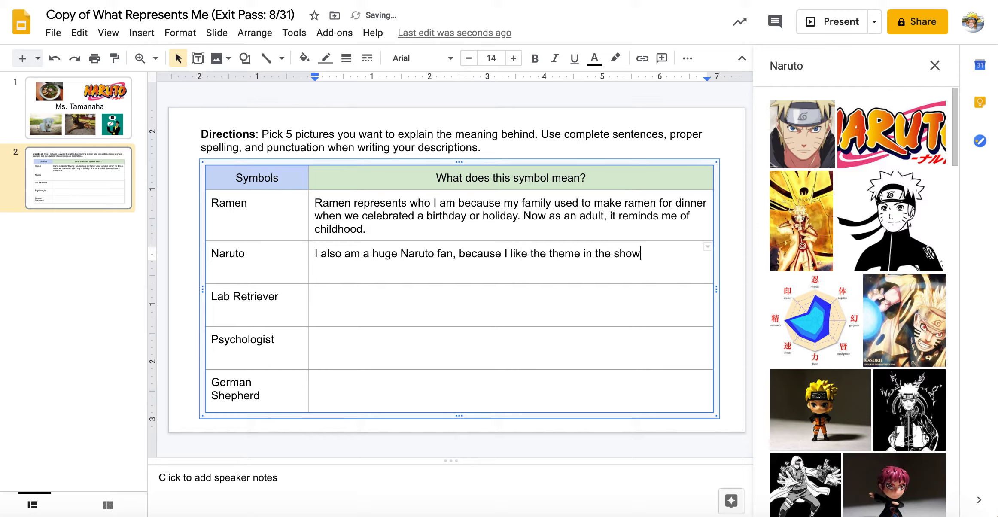
Continue with 'such as courage, friendship and resiliency', fixing the misspelling
type("such as coun")
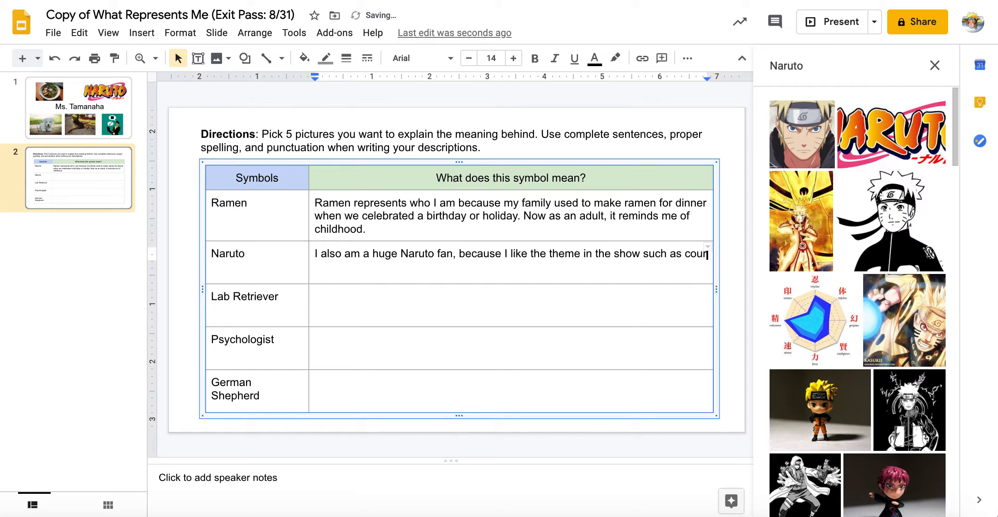
type("courage, fr")
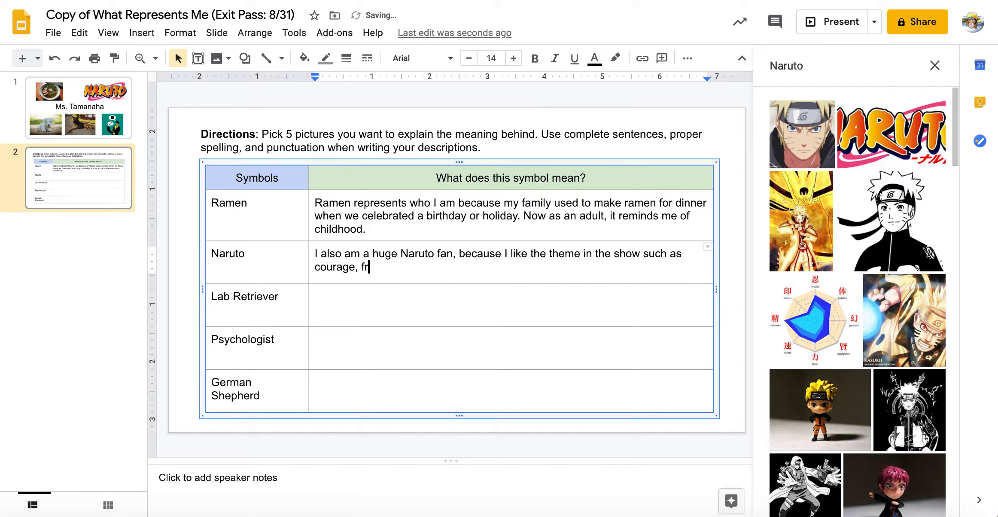
type("iendship and")
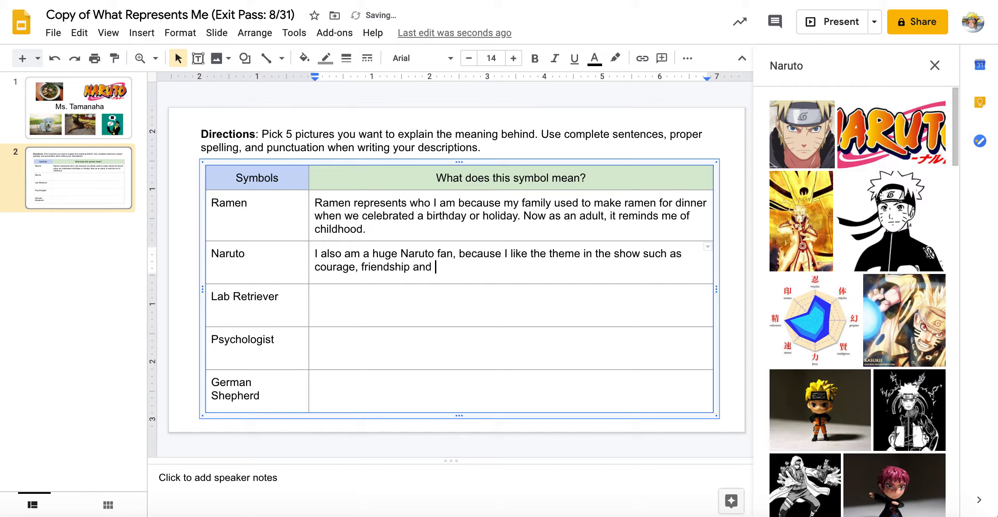
type("resliend")
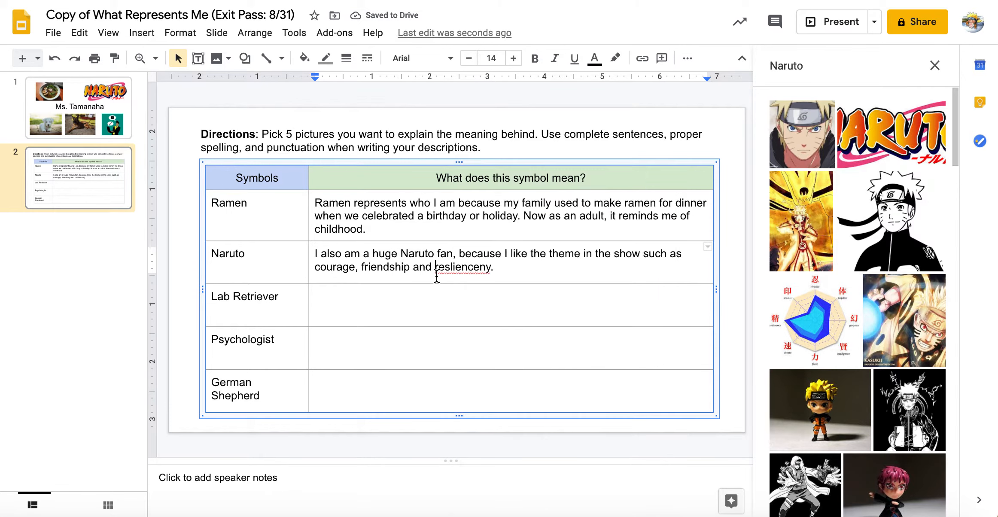
key("Backspace")
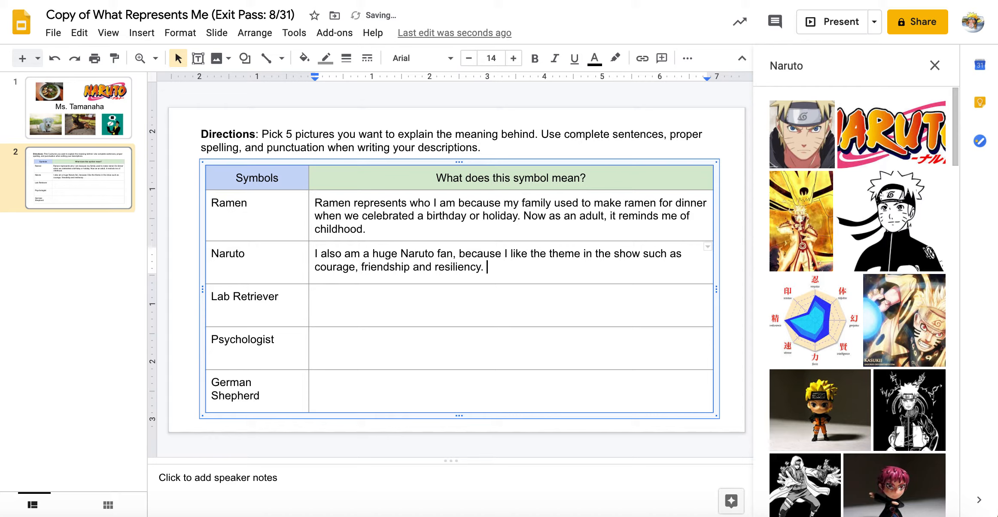
Add the sentence 'My favorite character is Itachi.'
type("My favorite c")
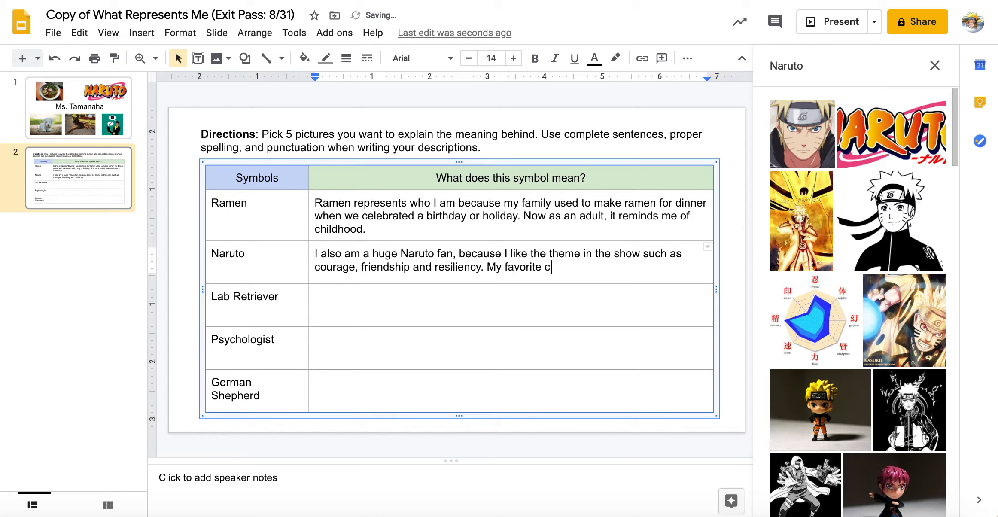
type("haracter is")
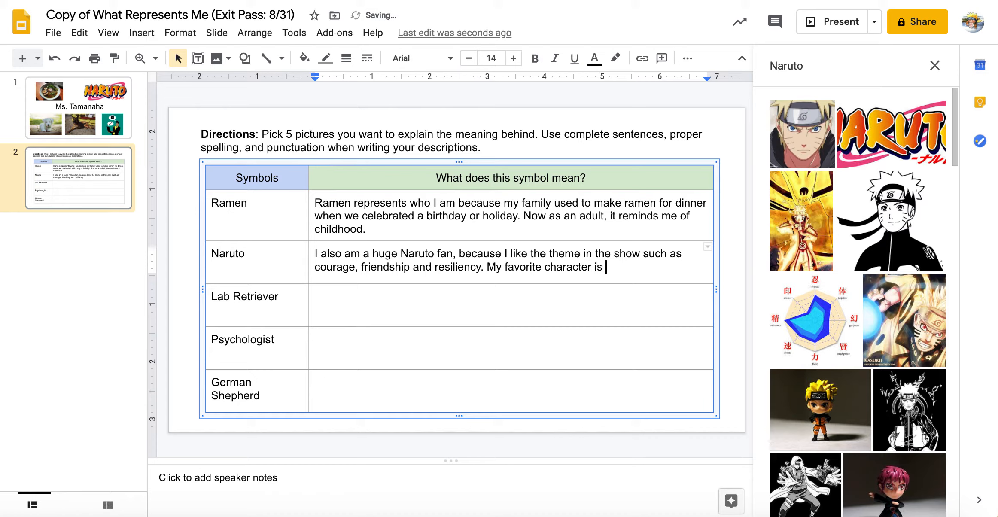
type("Itachi")
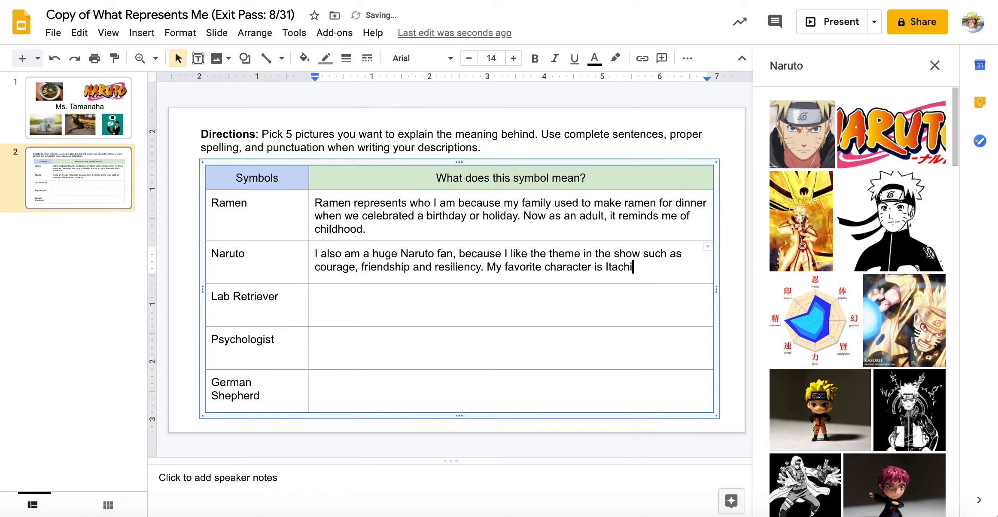
type(".")
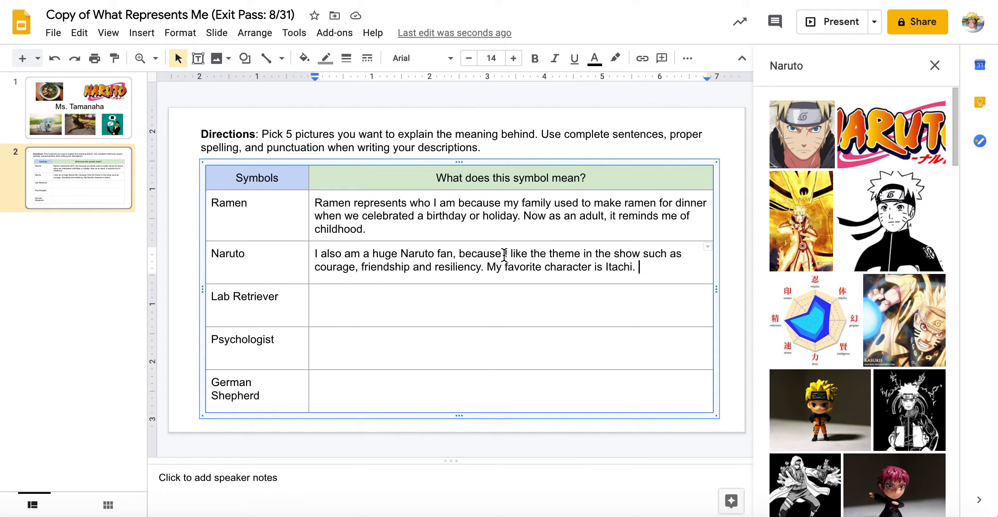
Change 'theme' to 'themes' in the Naruto explanation
left_click_drag(506, 252, 493, 267)
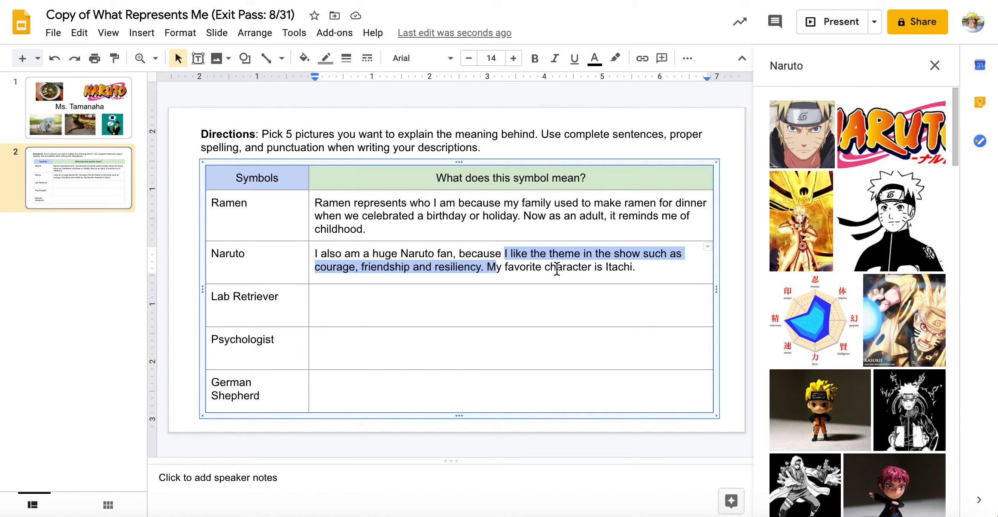
left_click(584, 260)
type("s")
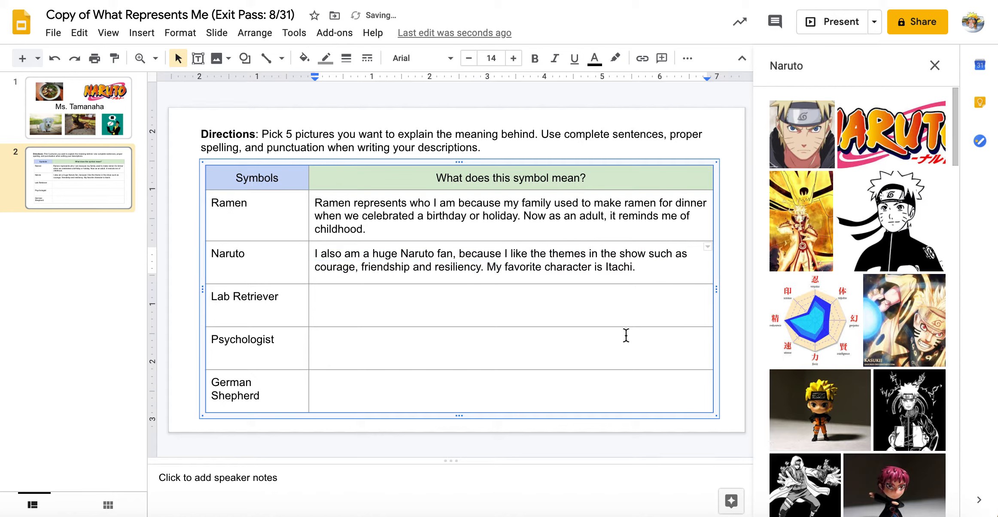
mouse_move(272, 216)
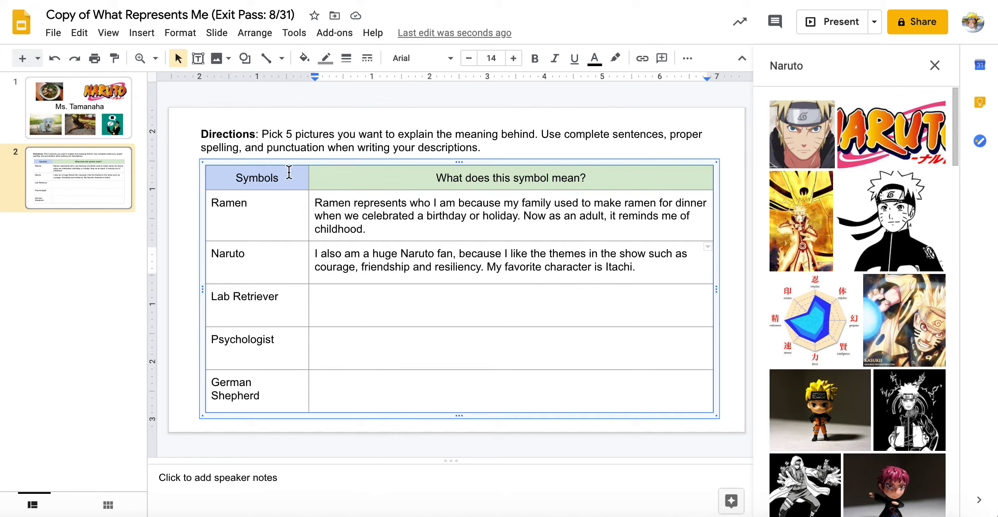
mouse_move(353, 442)
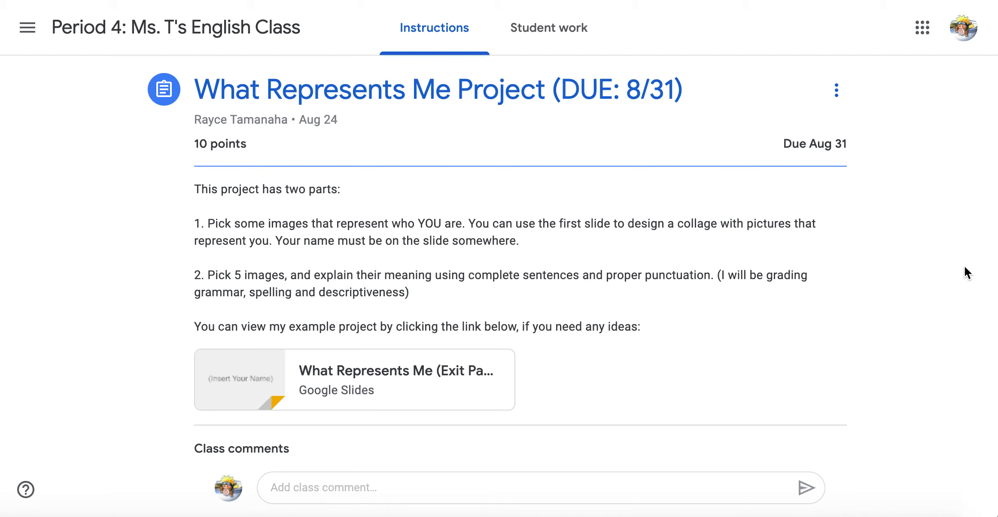
mouse_move(980, 67)
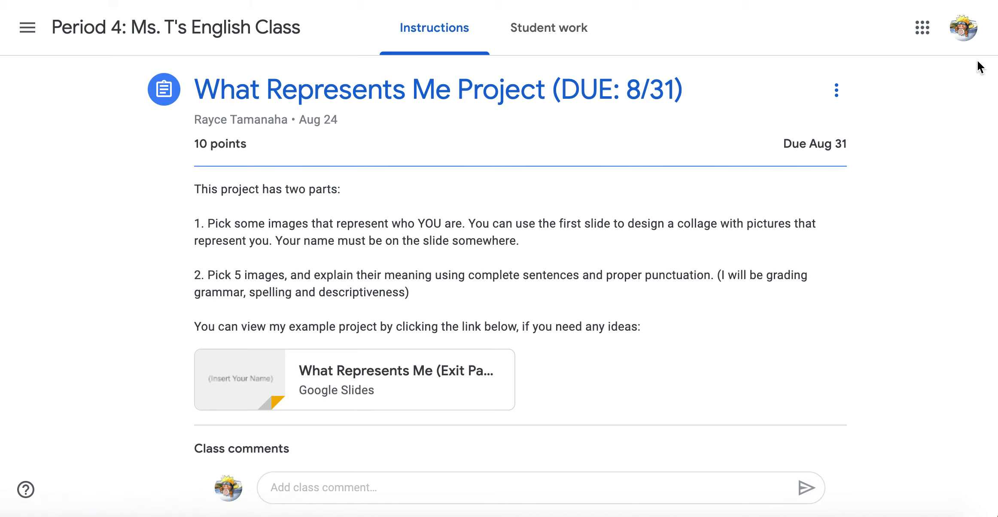
mouse_move(888, 217)
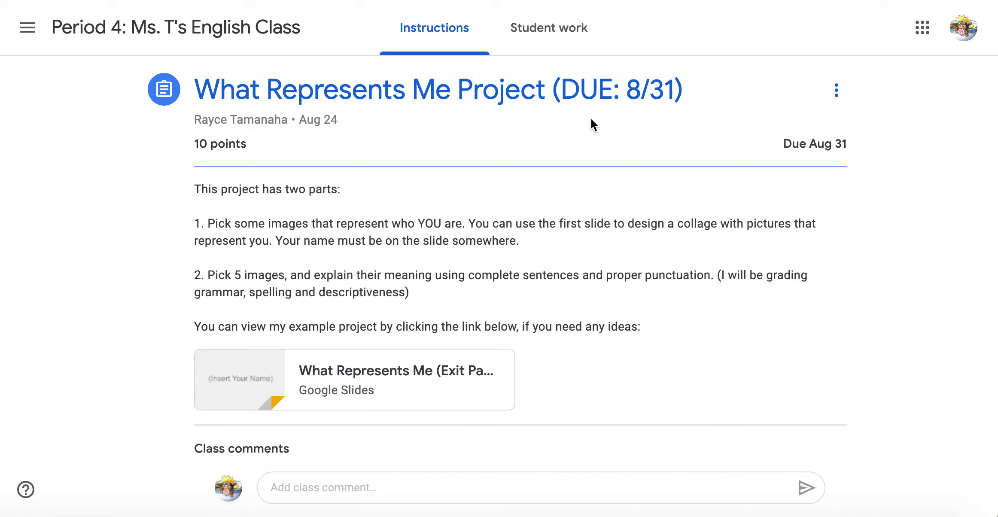
mouse_move(434, 28)
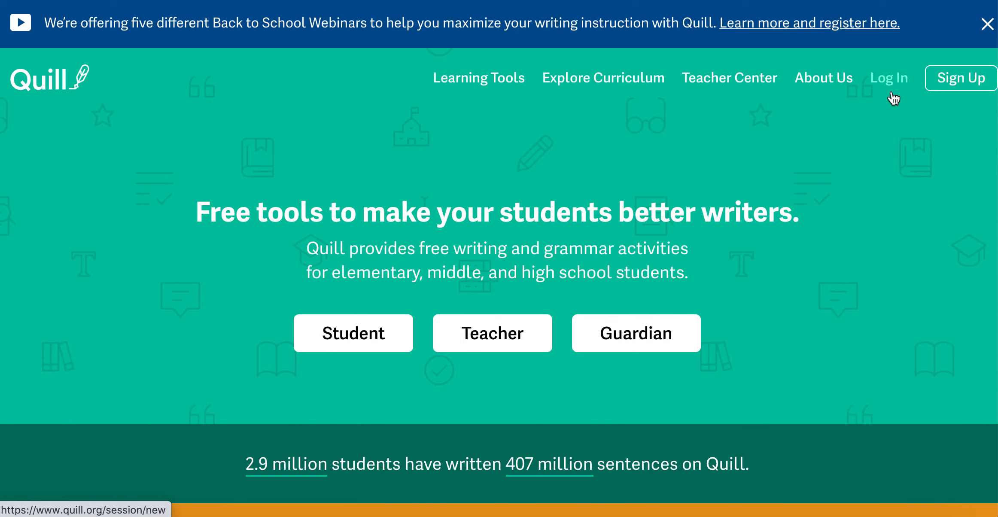
Go to Quill's login page via the 'Log In' link in the navigation bar
left_click(890, 77)
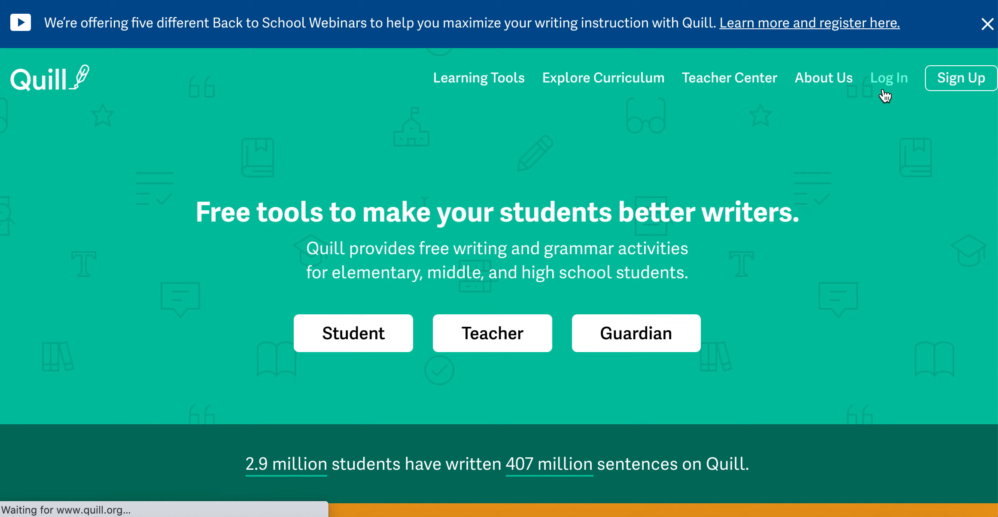
left_click(889, 77)
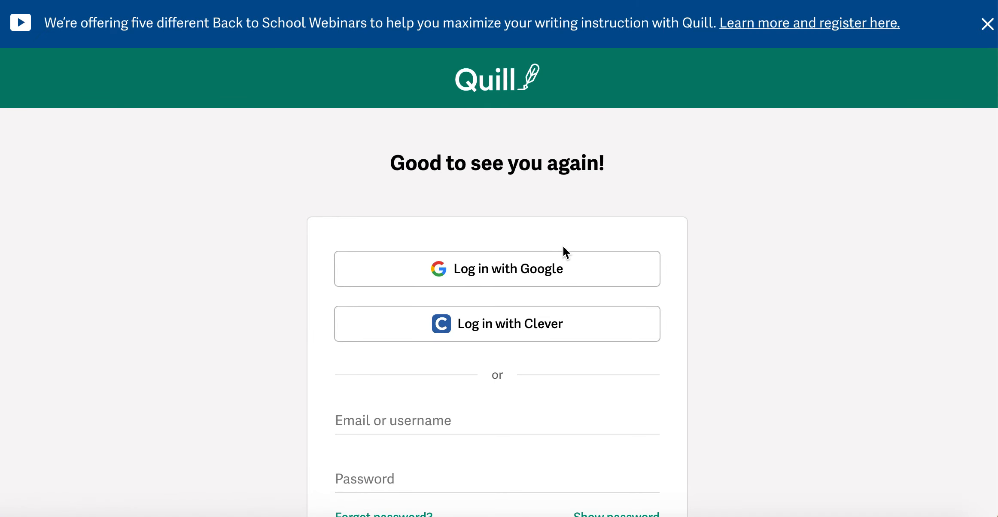